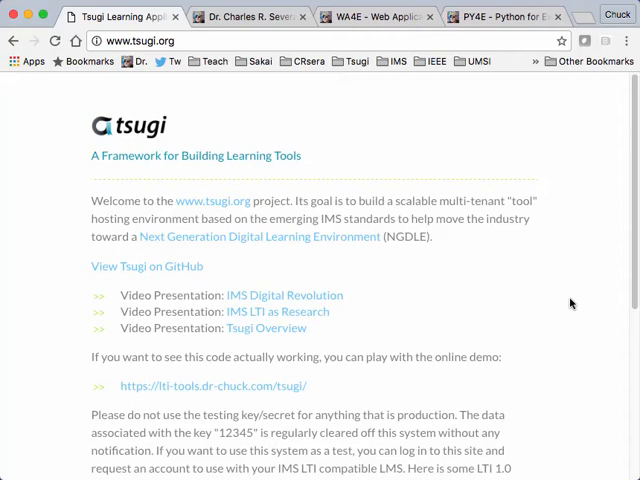
# - In WA4E, browse from Introduction to PHP to Overview of PHP Language, then return to all lessons
pyautogui.click(248, 16)
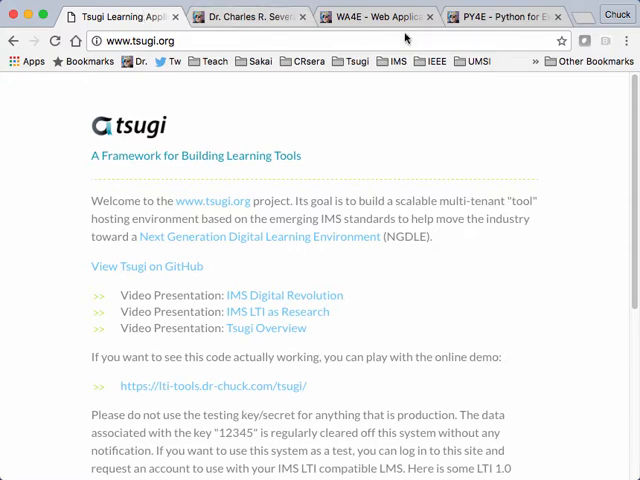
pyautogui.click(377, 16)
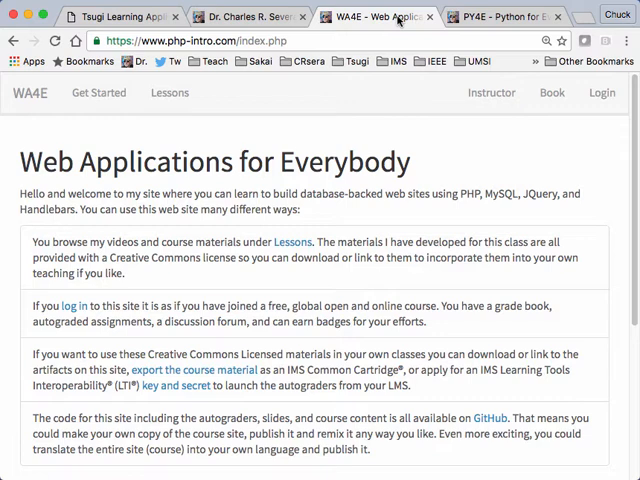
pyautogui.moveTo(380, 35)
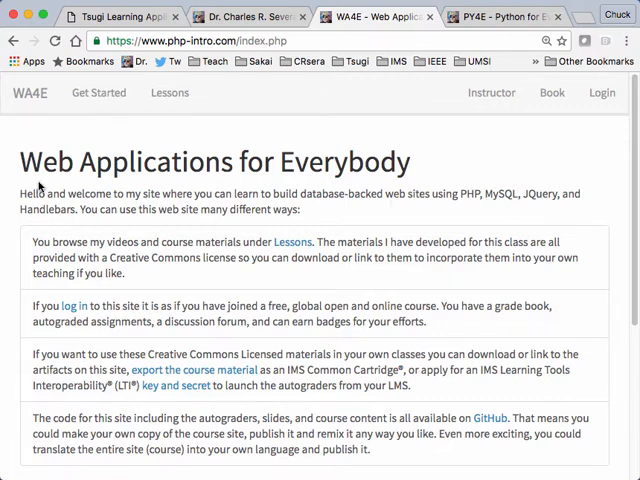
pyautogui.moveTo(100, 128)
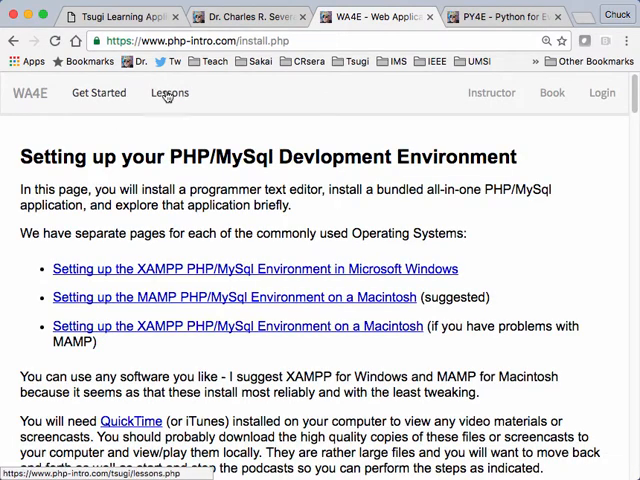
pyautogui.click(169, 92)
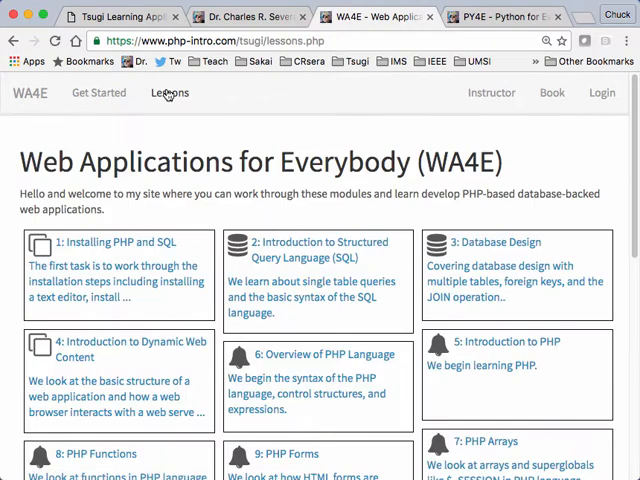
pyautogui.moveTo(402, 185)
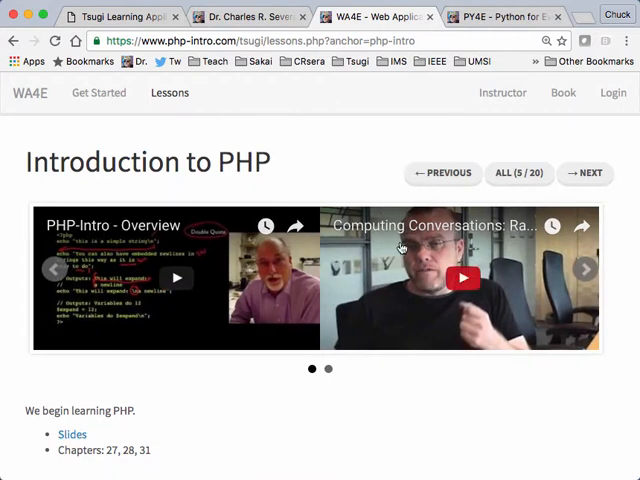
pyautogui.click(585, 173)
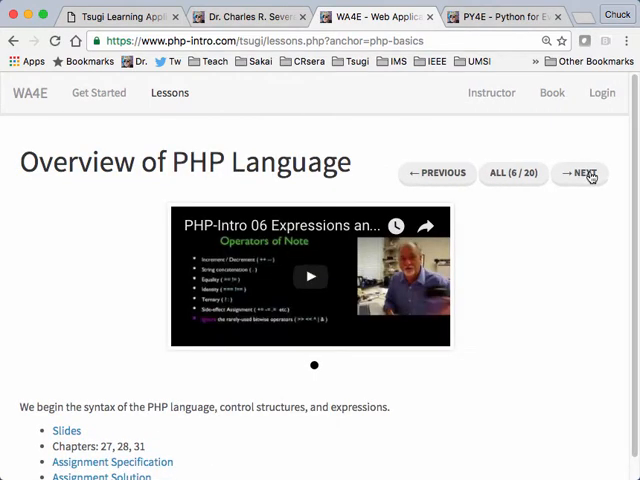
pyautogui.moveTo(555, 285)
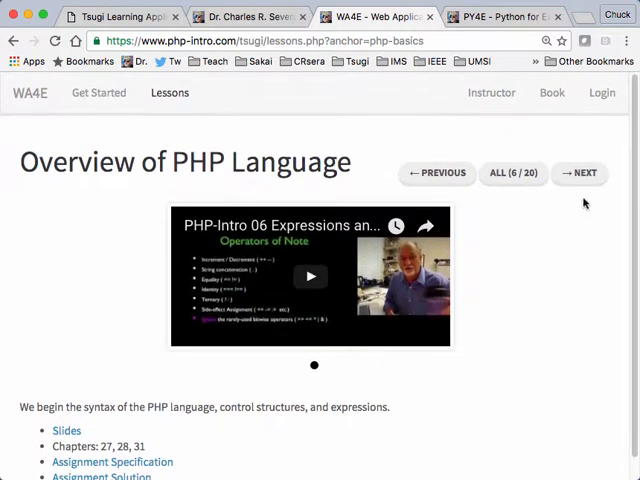
pyautogui.click(580, 173)
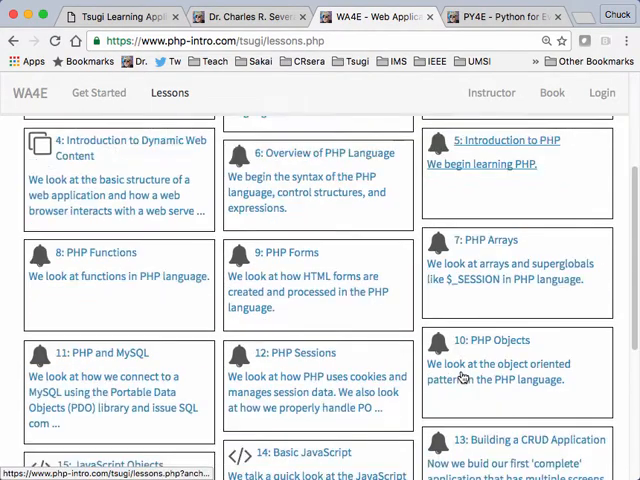
# - View the Installing PHP and SQL lesson and its setup-environment page, then open PHP Sessions
pyautogui.scroll(3)
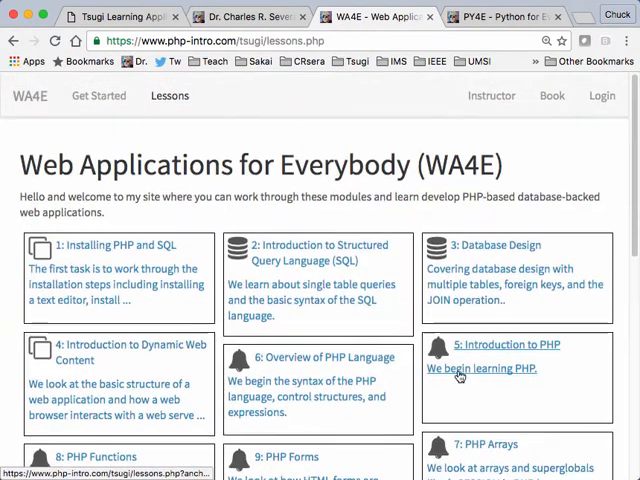
pyautogui.click(113, 242)
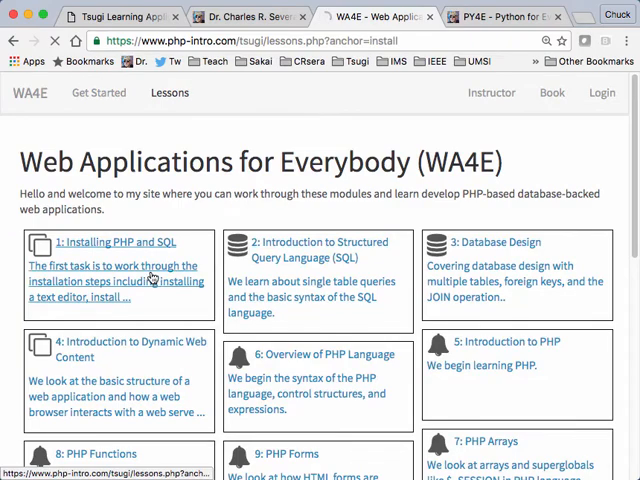
pyautogui.click(117, 242)
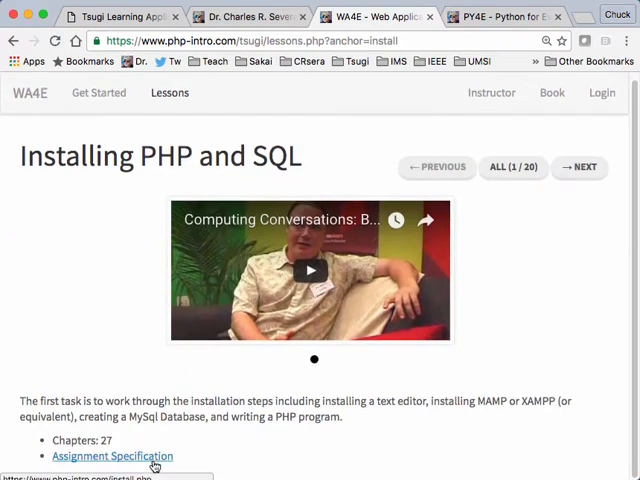
pyautogui.click(112, 456)
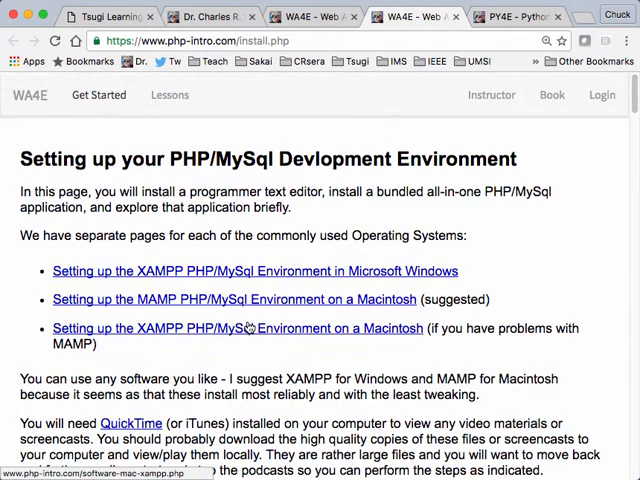
pyautogui.click(169, 92)
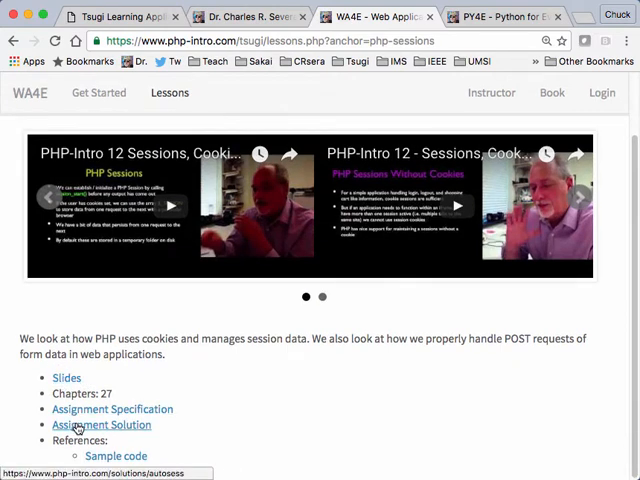
pyautogui.moveTo(401, 370)
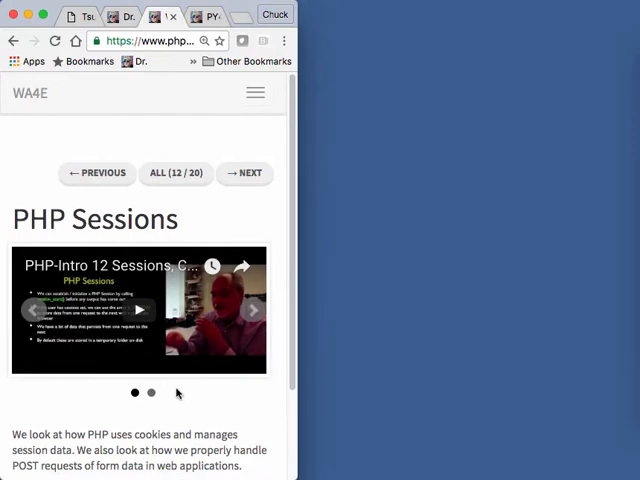
# - Advance to the Basic JavaScript lesson in the narrow layout and scroll through its page
pyautogui.click(244, 173)
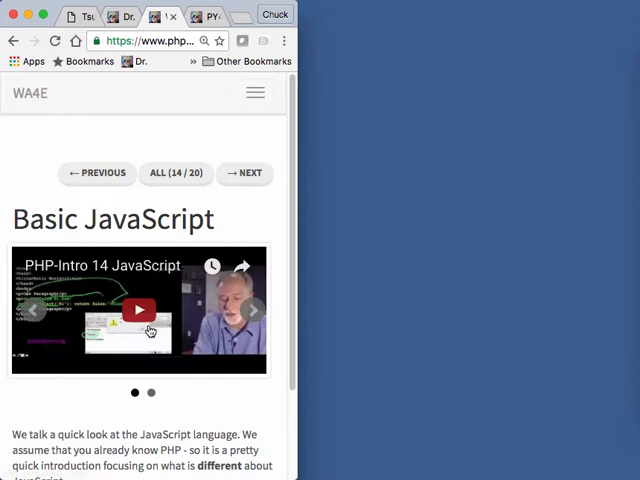
pyautogui.scroll(-3)
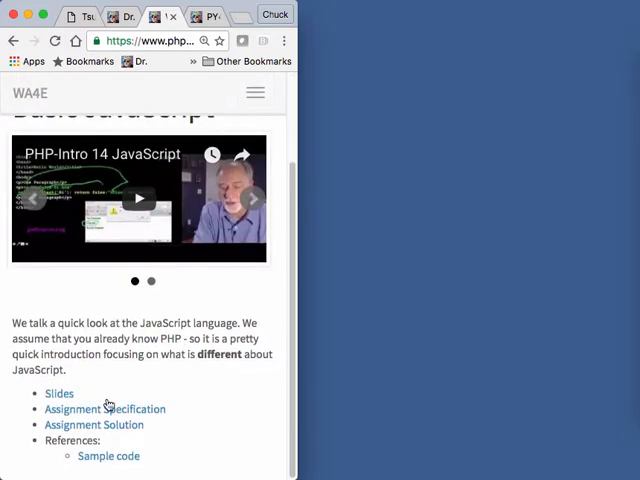
pyautogui.moveTo(275, 342)
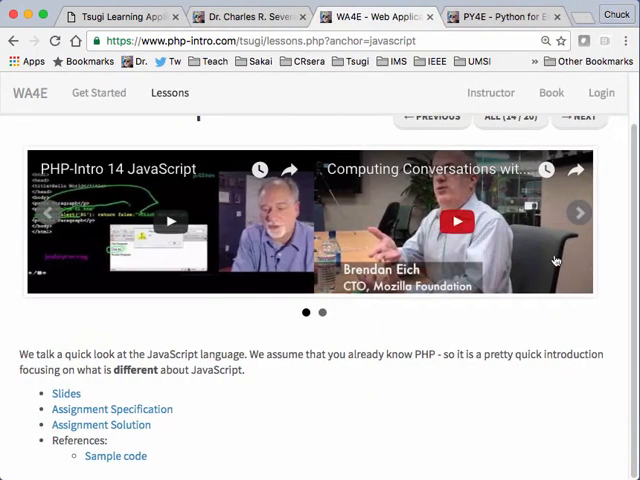
# - Show the Downloads folder in Finder containing wa4e_export (1).imscc
pyautogui.click(28, 92)
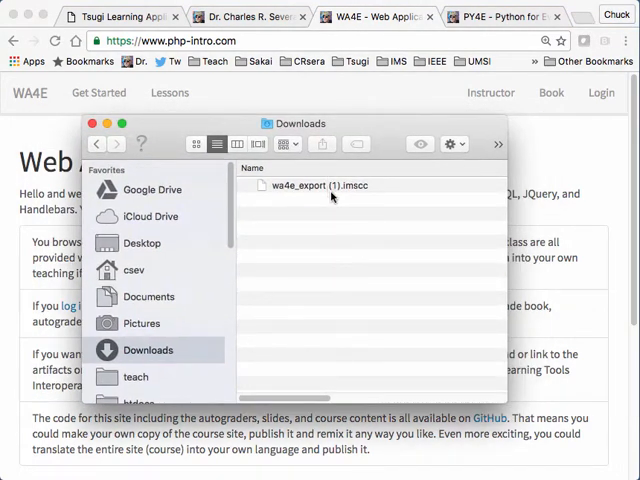
pyautogui.moveTo(318, 197)
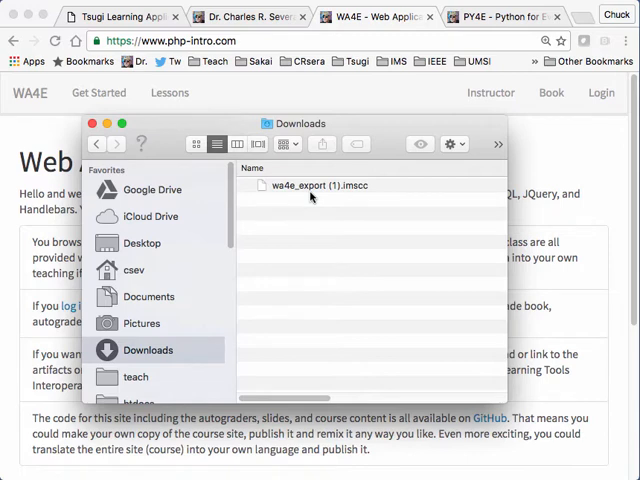
pyautogui.moveTo(382, 116)
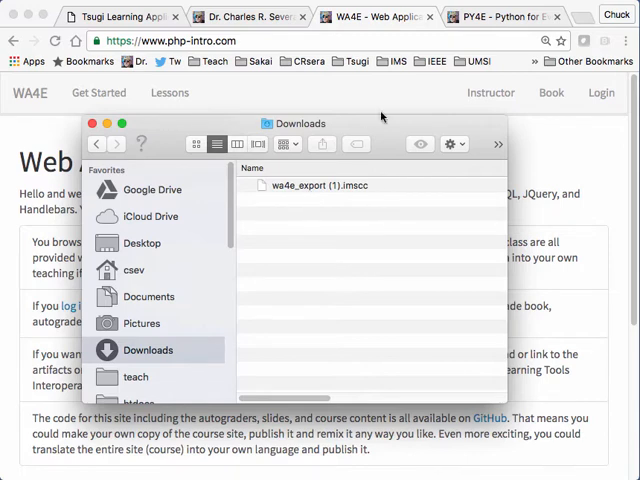
pyautogui.moveTo(300, 197)
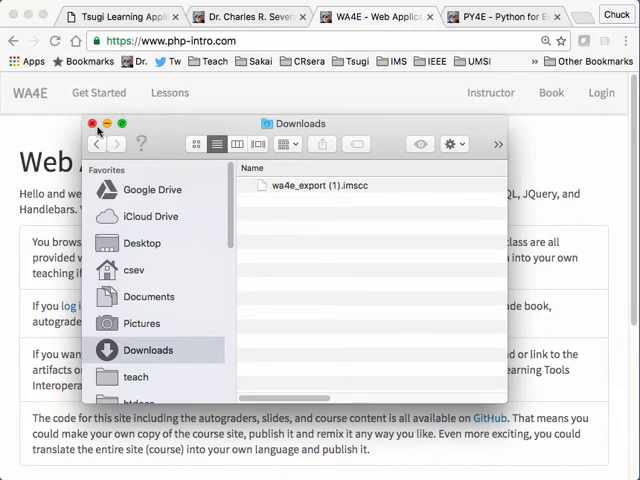
# - Close the Downloads window and sign in to WA4E with the first Google account
pyautogui.click(92, 123)
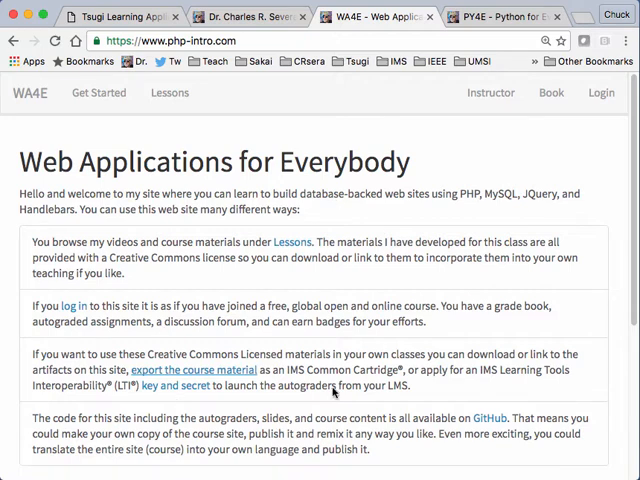
pyautogui.moveTo(393, 194)
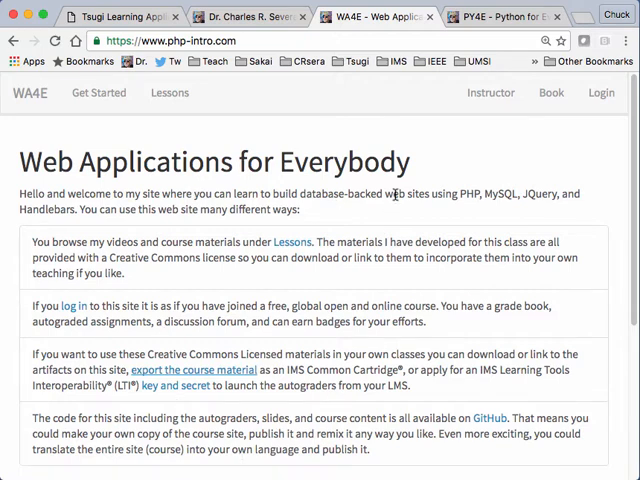
pyautogui.moveTo(195, 370)
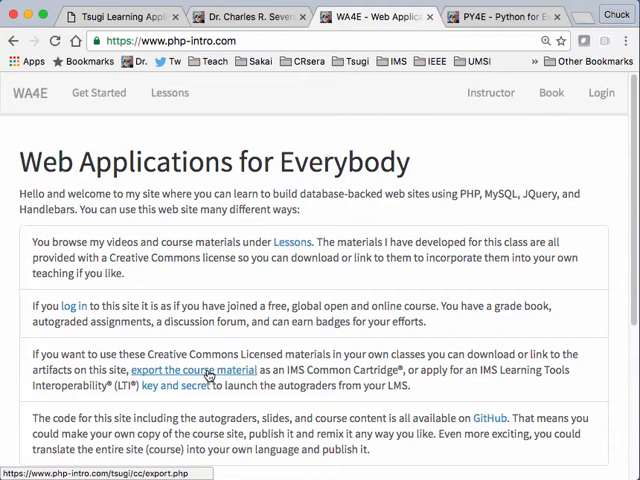
pyautogui.moveTo(601, 92)
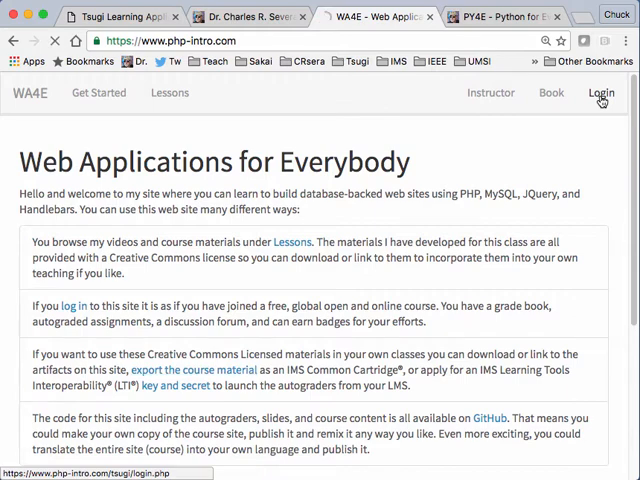
pyautogui.click(601, 92)
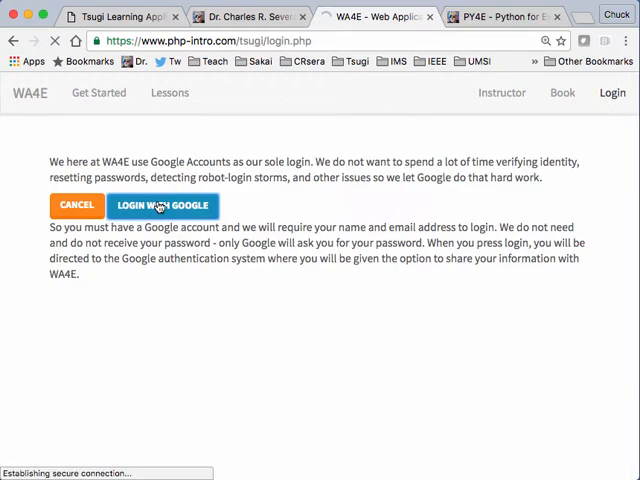
pyautogui.click(162, 204)
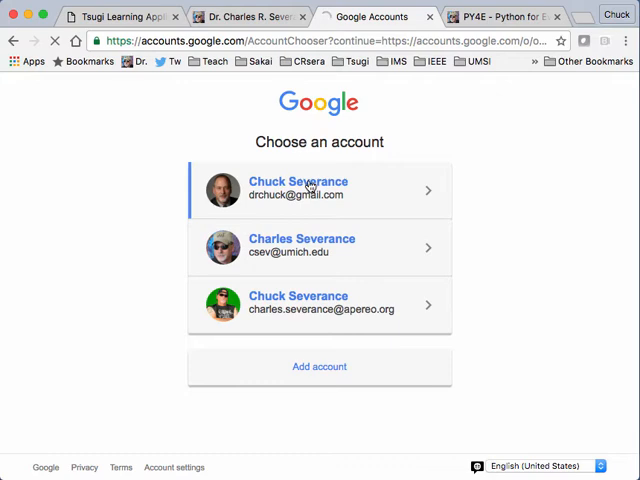
pyautogui.click(319, 189)
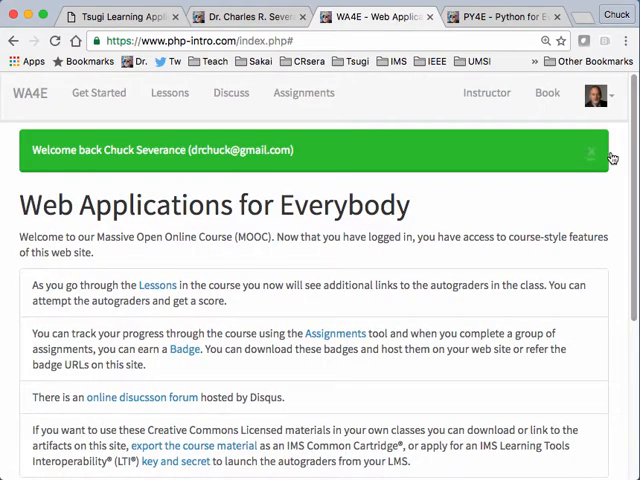
# - Dismiss the welcome-back banner, then open and close the Disqus discussion forum
pyautogui.click(591, 150)
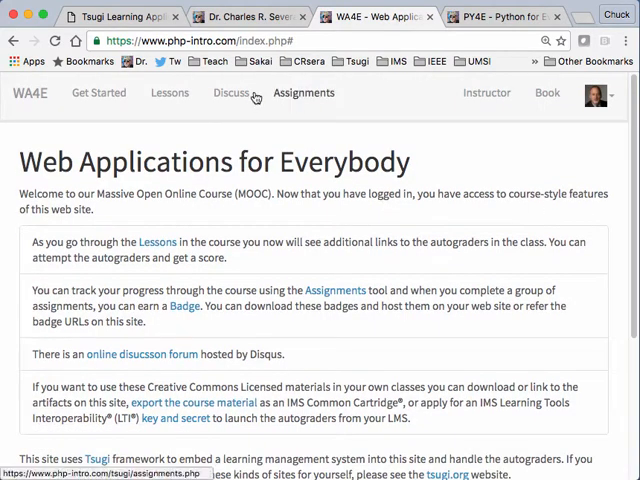
pyautogui.moveTo(355, 93)
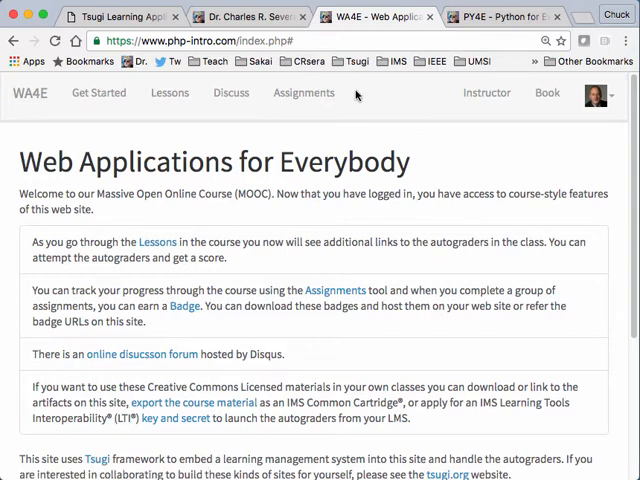
pyautogui.click(599, 94)
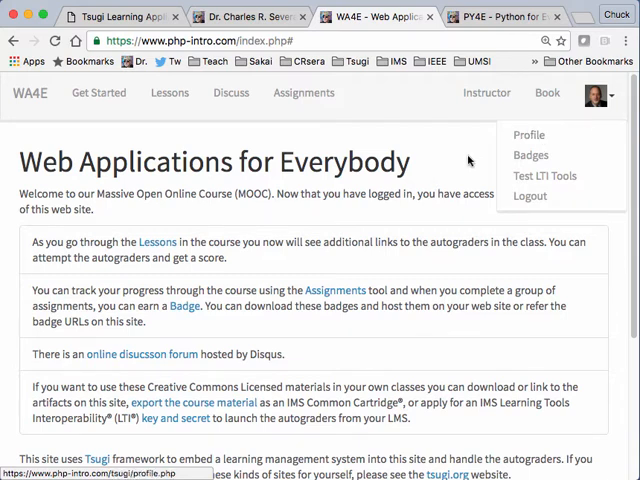
pyautogui.click(231, 92)
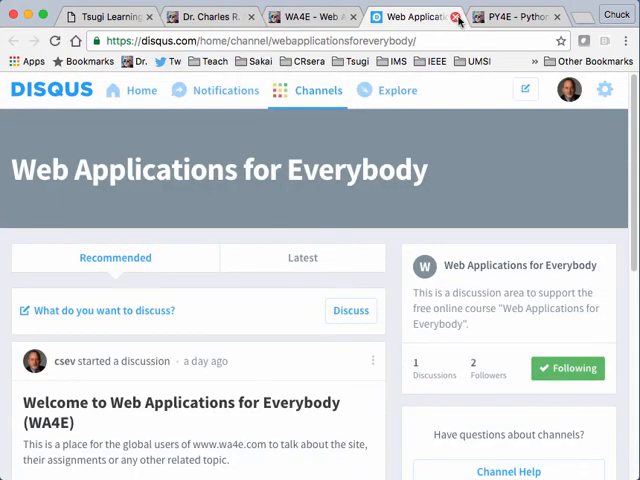
pyautogui.click(458, 16)
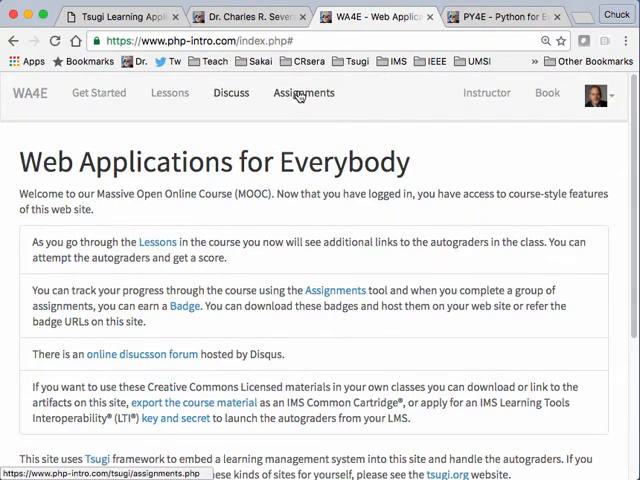
# - Browse the Assignments list to Introduction to Dynamic Web Content and scroll down to its Tools
pyautogui.click(302, 92)
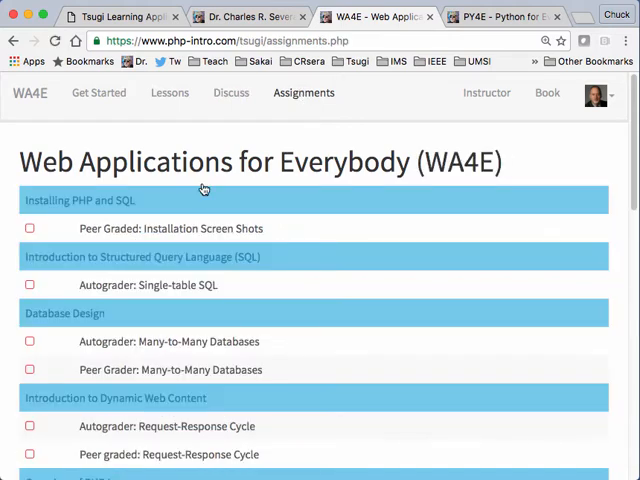
pyautogui.scroll(-3)
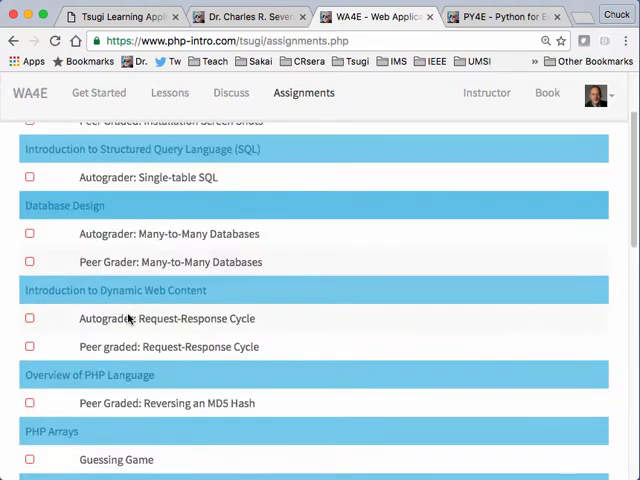
pyautogui.scroll(-3)
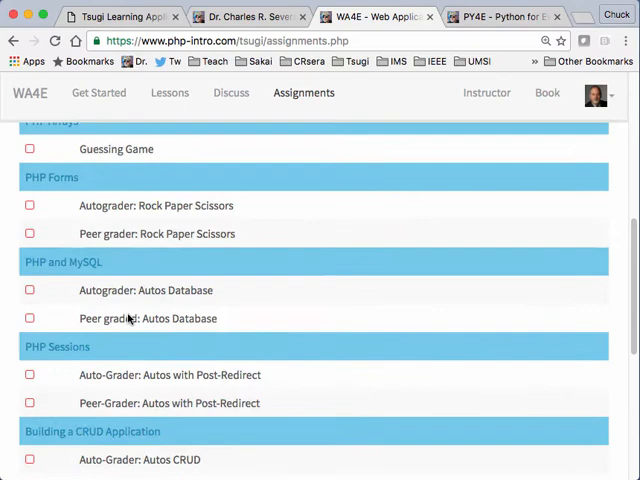
pyautogui.scroll(3)
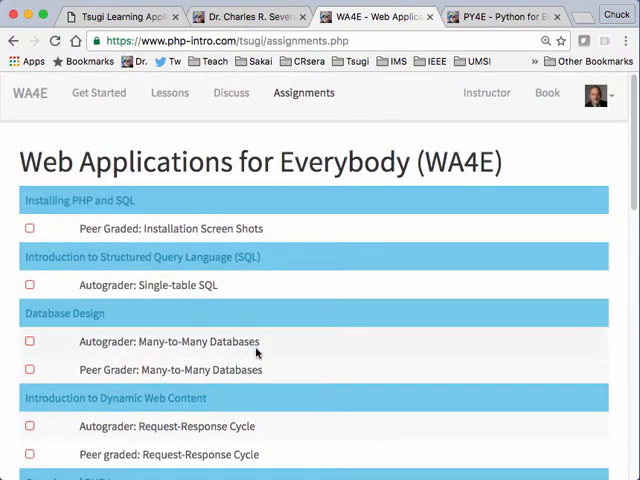
pyautogui.scroll(-3)
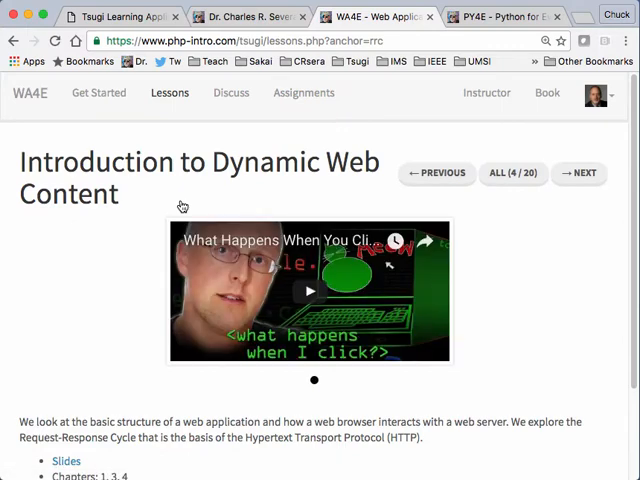
pyautogui.scroll(-3)
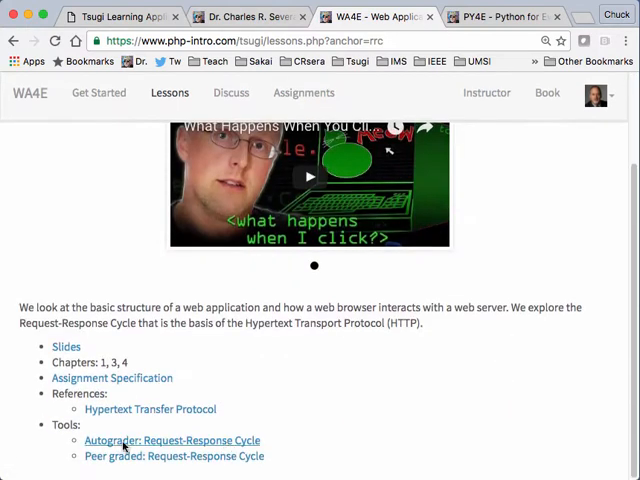
pyautogui.moveTo(163, 449)
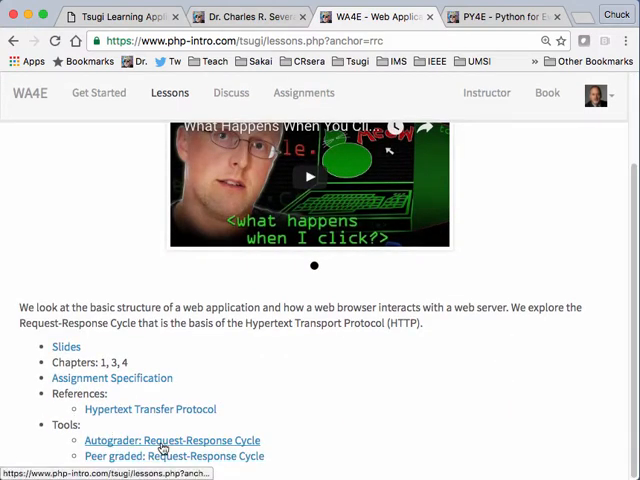
# - Launch the Request-Response Cycle autograder and submit the test text ',jkkjjklkj'
pyautogui.click(172, 440)
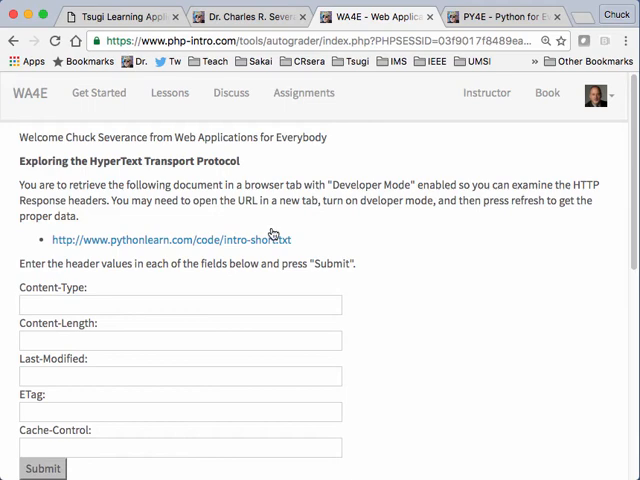
pyautogui.scroll(-3)
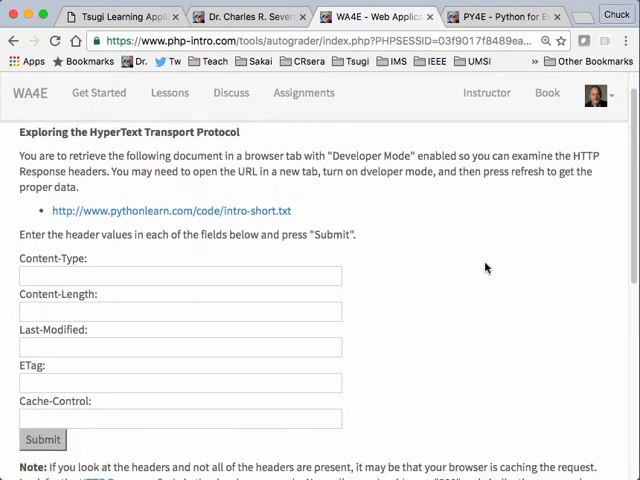
pyautogui.write(',jkkjjklkj')
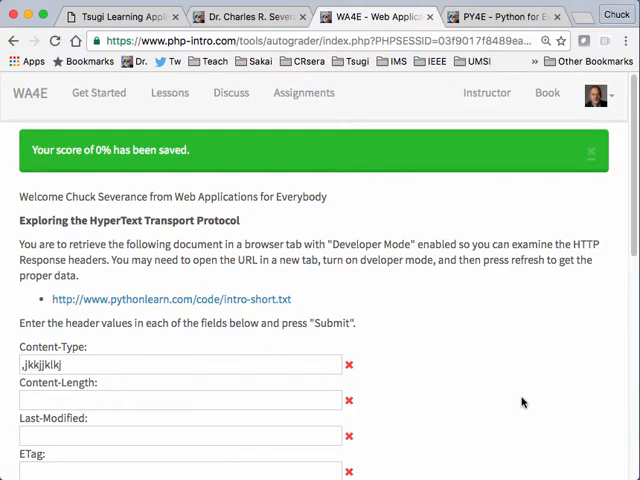
pyautogui.moveTo(447, 385)
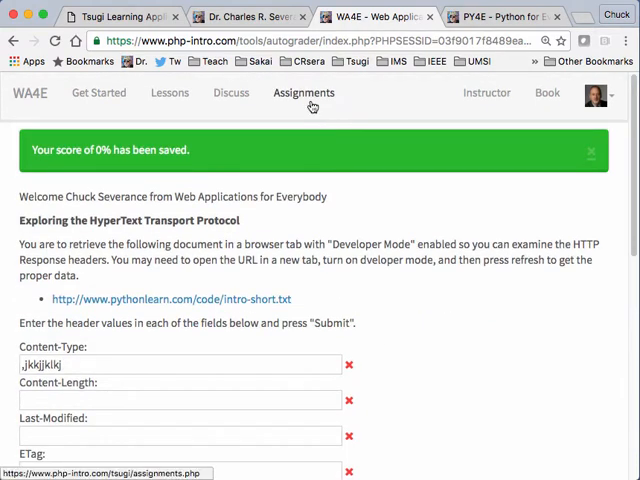
# - Return to Assignments and find Score: 0 beside the Request-Response autograder
pyautogui.click(303, 92)
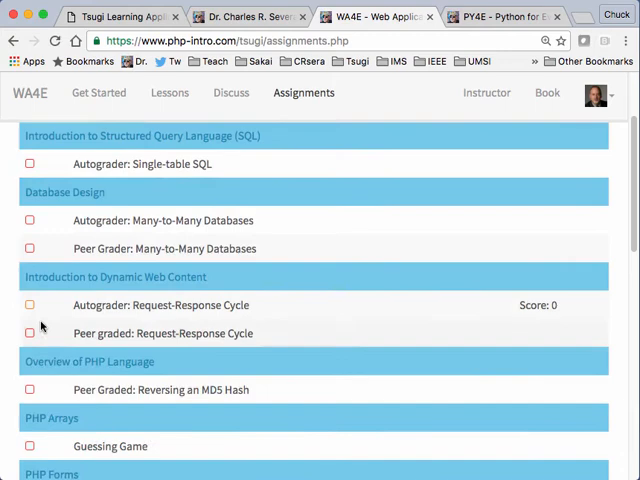
pyautogui.moveTo(543, 305)
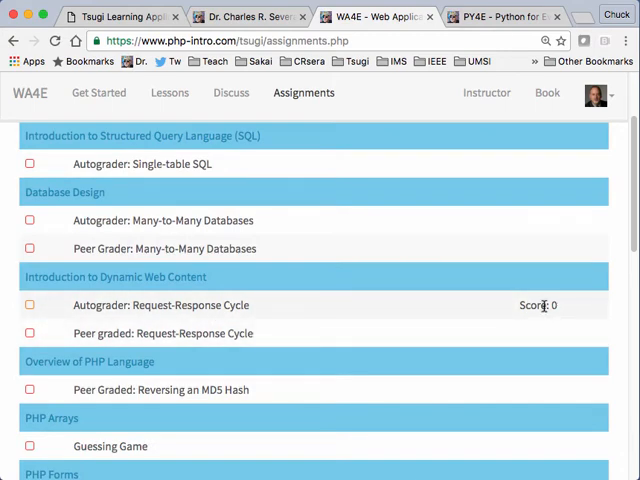
pyautogui.scroll(3)
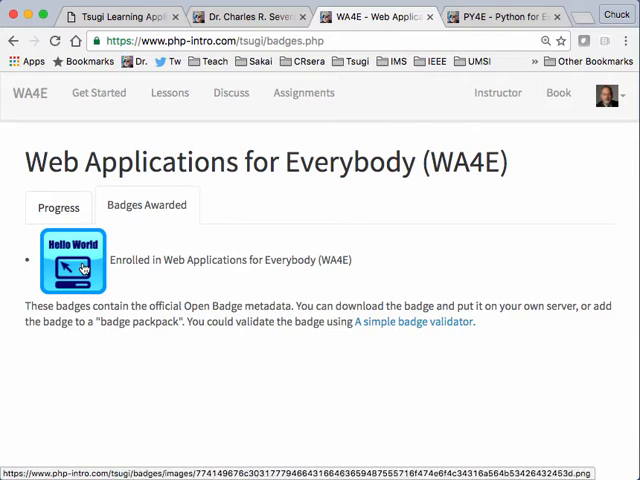
# - View the Hello World badge image, then show the badges Progress tab
pyautogui.click(72, 263)
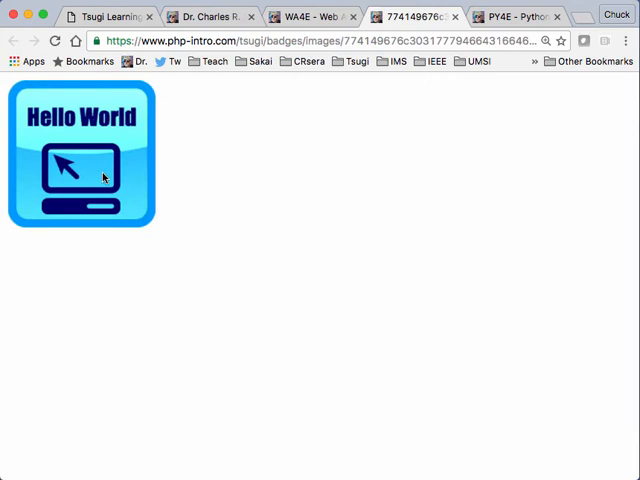
pyautogui.moveTo(85, 206)
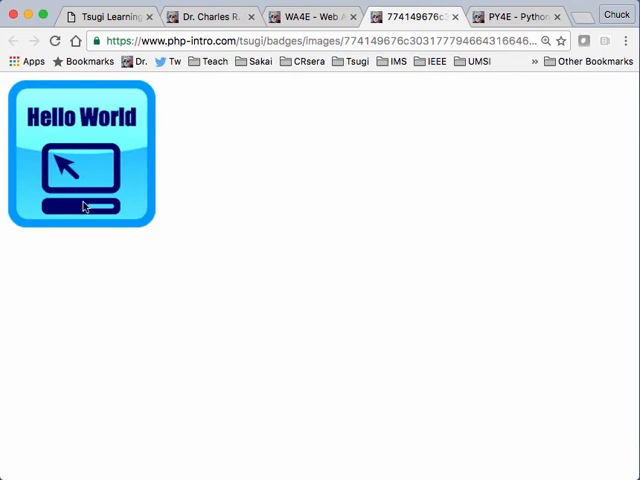
pyautogui.moveTo(290, 98)
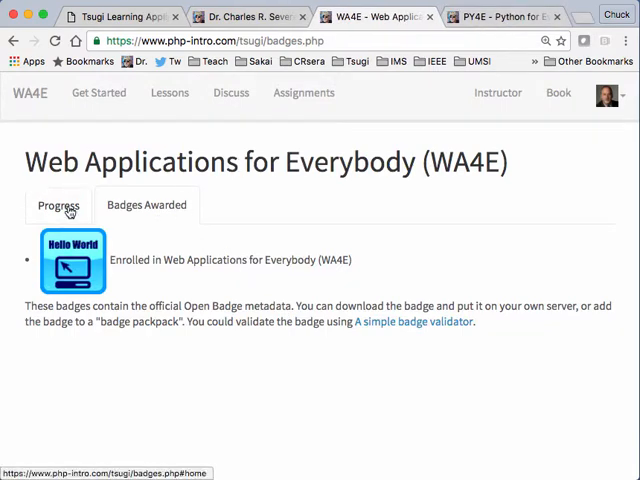
pyautogui.click(57, 205)
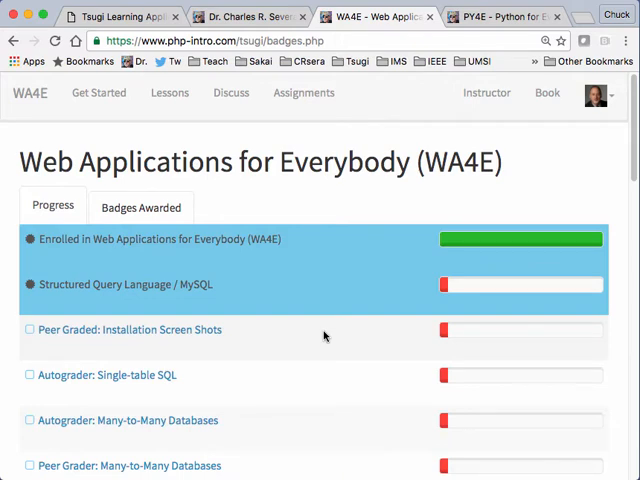
pyautogui.moveTo(262, 269)
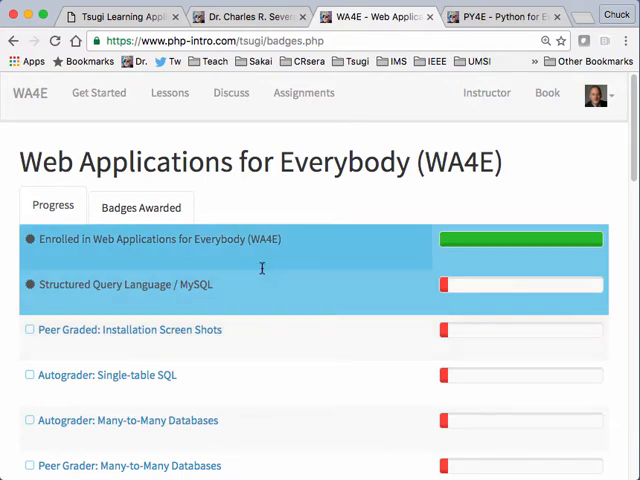
pyautogui.moveTo(336, 304)
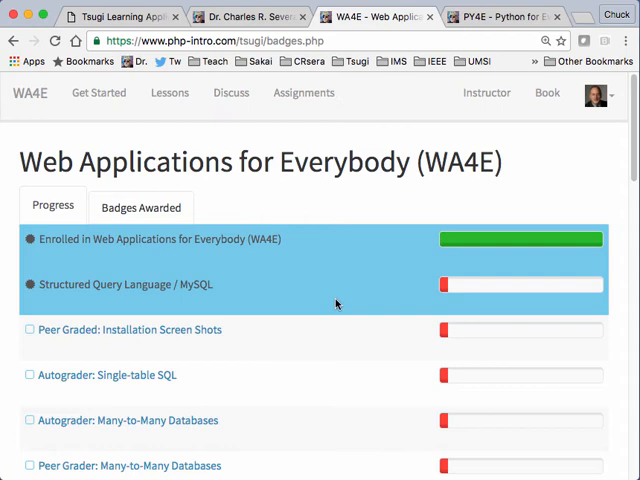
pyautogui.moveTo(327, 326)
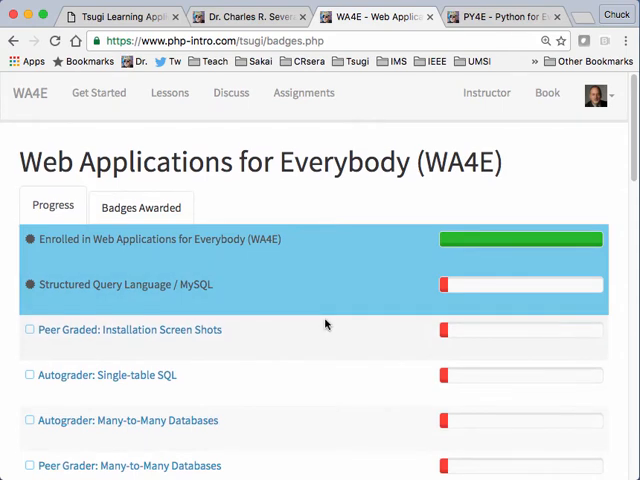
pyautogui.moveTo(280, 175)
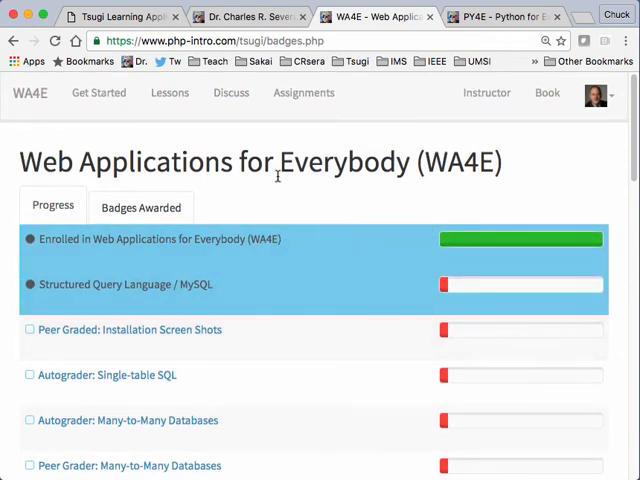
pyautogui.moveTo(169, 92)
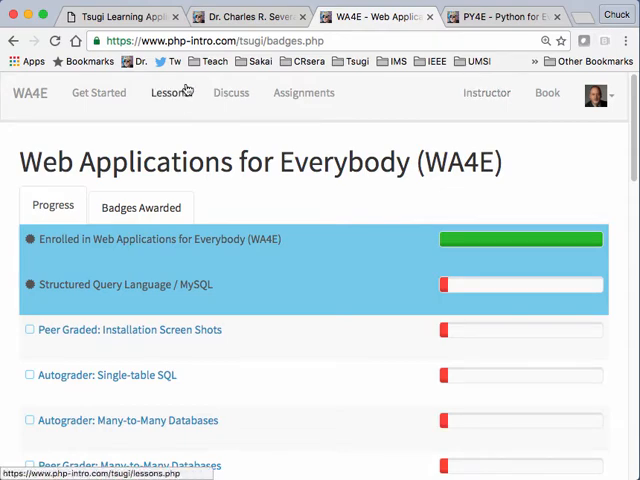
# - Browse WA4E lessons from Introduction to Dynamic Web Content to the Introduction to PHP lesson
pyautogui.click(169, 92)
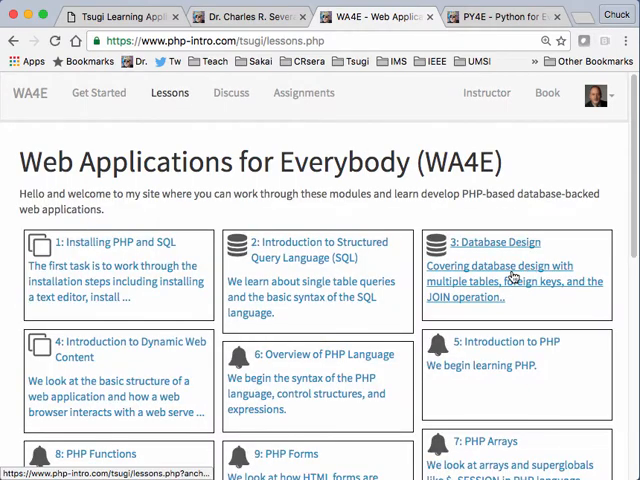
pyautogui.click(493, 242)
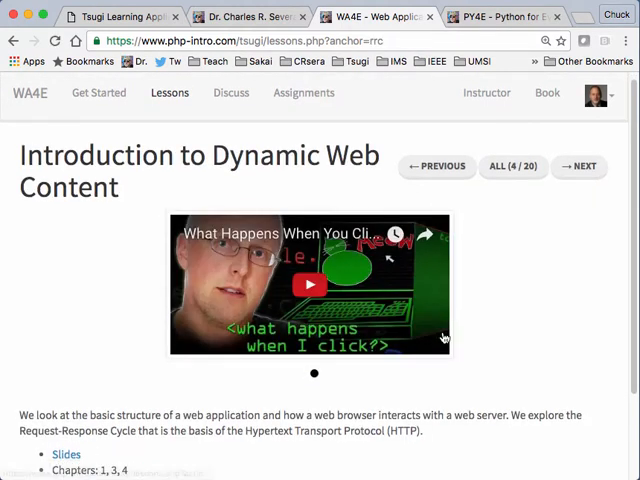
pyautogui.scroll(-3)
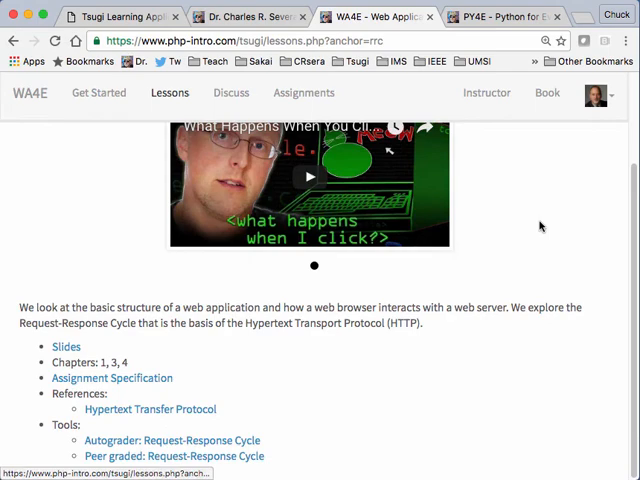
pyautogui.click(585, 173)
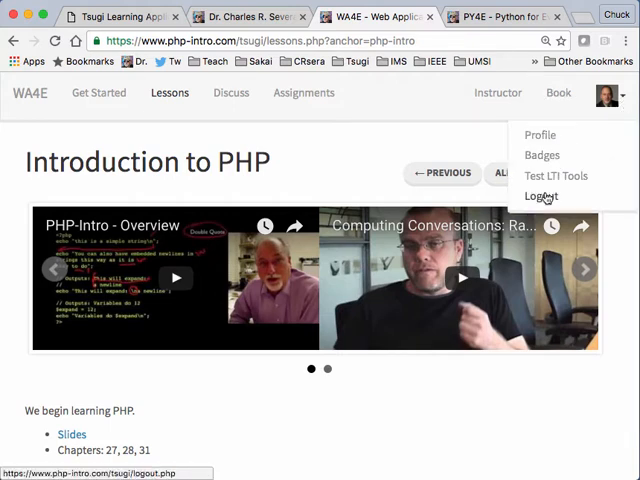
# - Log out of WA4E and view the lessons grid while signed out
pyautogui.click(541, 195)
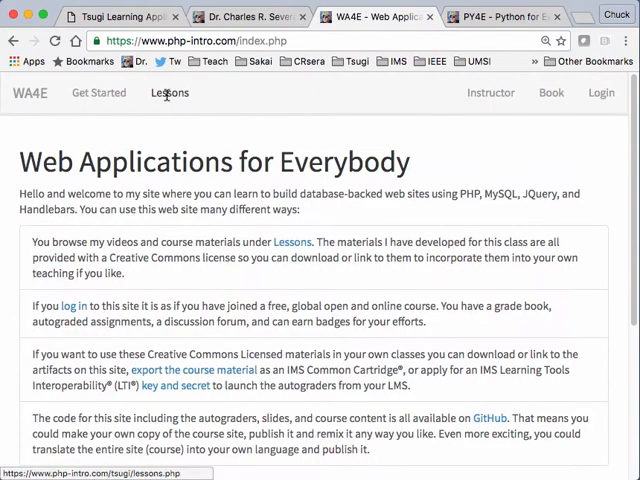
pyautogui.moveTo(553, 228)
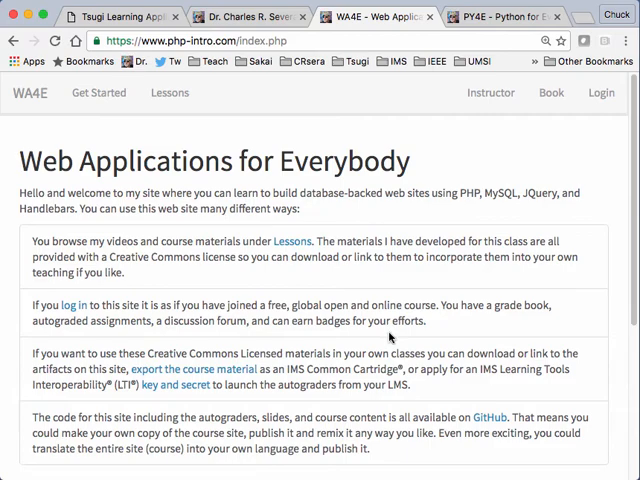
pyautogui.moveTo(447, 172)
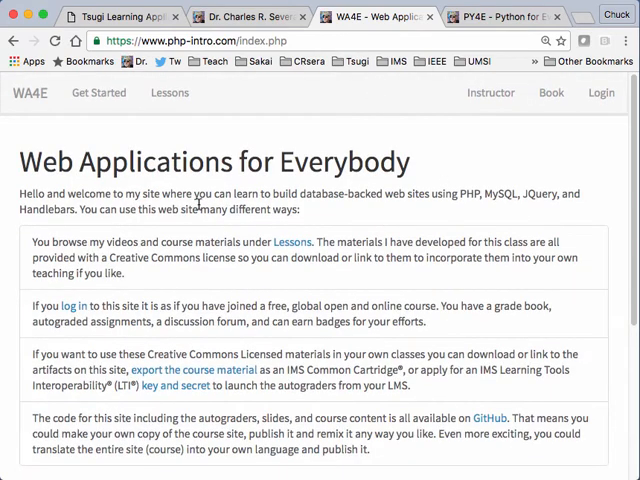
pyautogui.moveTo(240, 130)
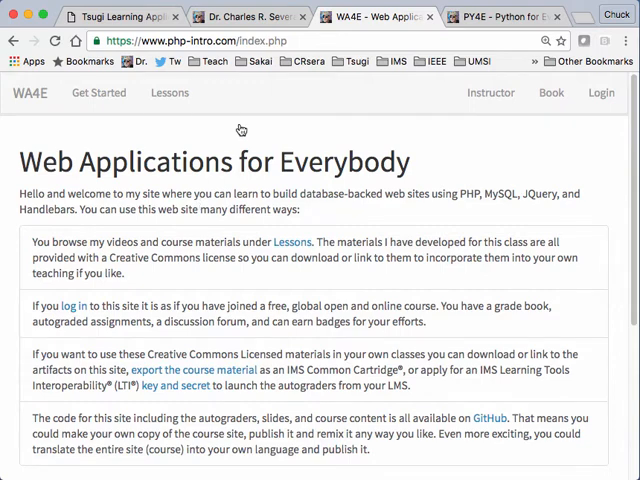
pyautogui.click(169, 92)
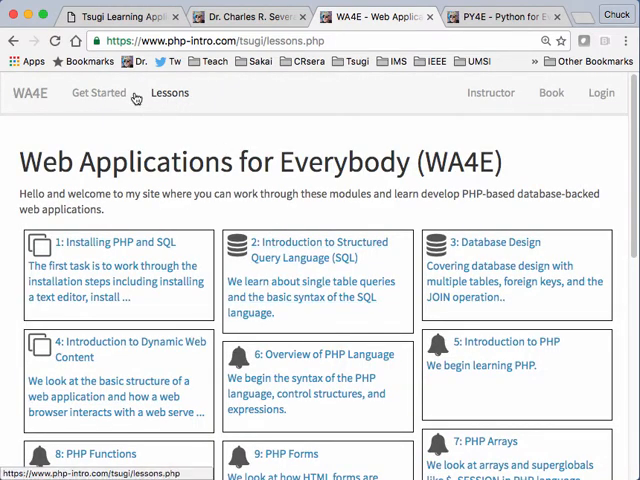
pyautogui.moveTo(191, 98)
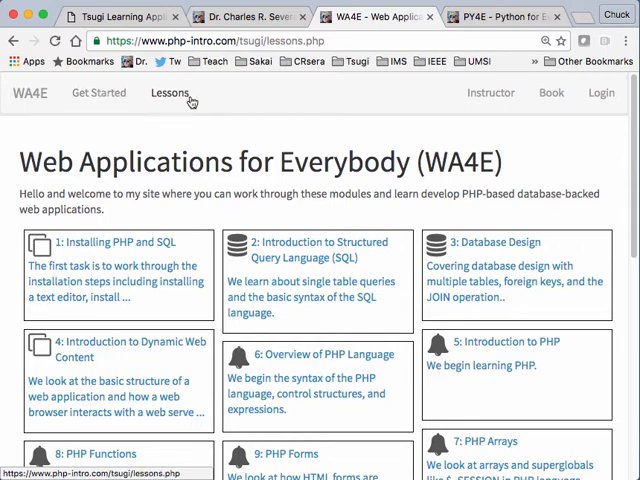
pyautogui.moveTo(453, 133)
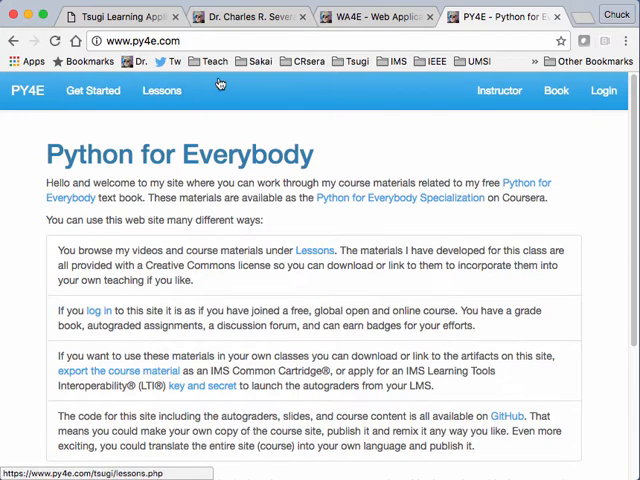
# - Page from Why Program? through Conditional Execution, view the Book page, then reach Login
pyautogui.click(161, 90)
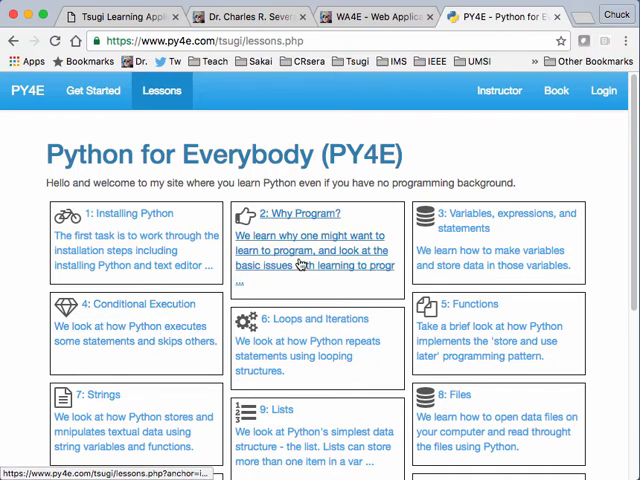
pyautogui.click(297, 213)
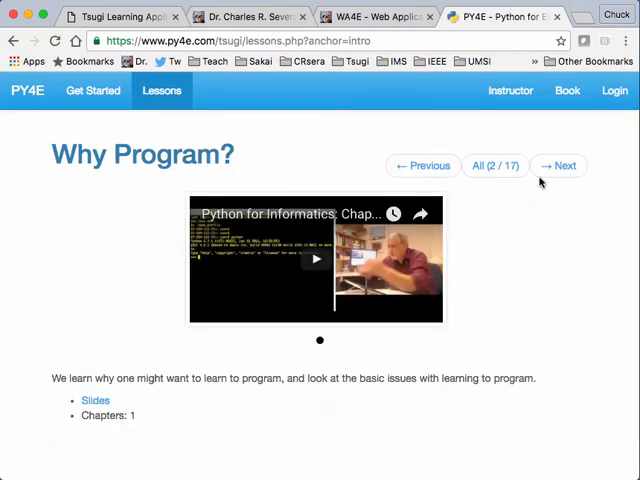
pyautogui.click(559, 165)
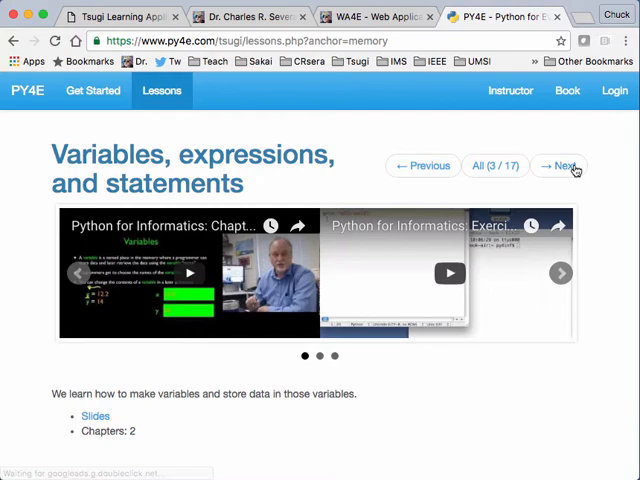
pyautogui.click(558, 165)
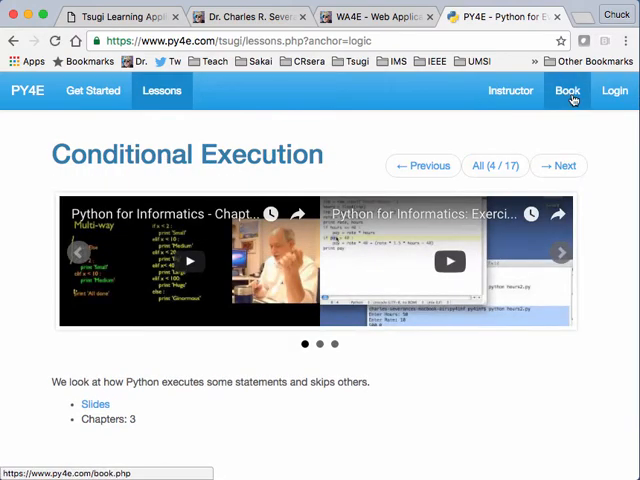
pyautogui.click(556, 90)
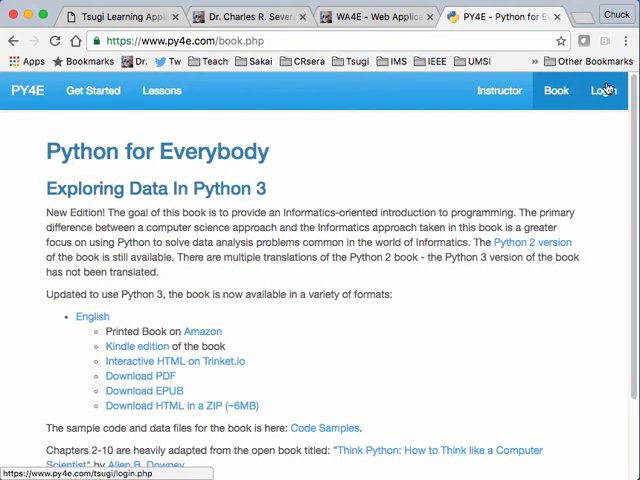
pyautogui.click(603, 90)
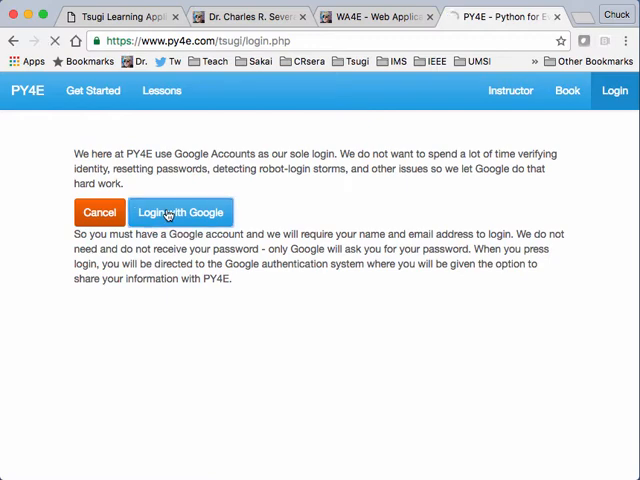
# - Log in to PY4E with Login with Google and the chosen Google account
pyautogui.click(181, 212)
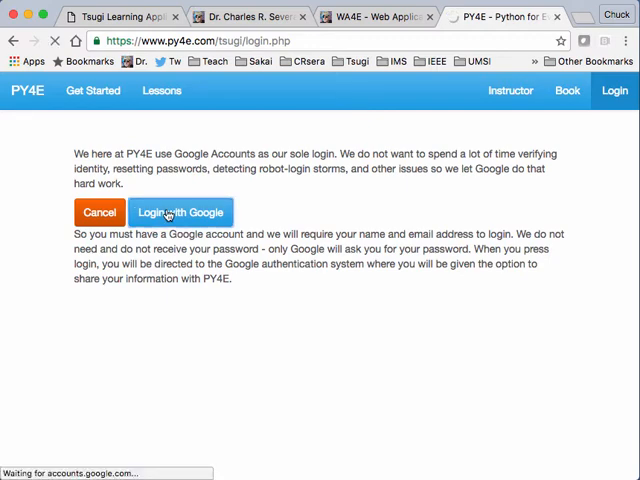
pyautogui.click(181, 212)
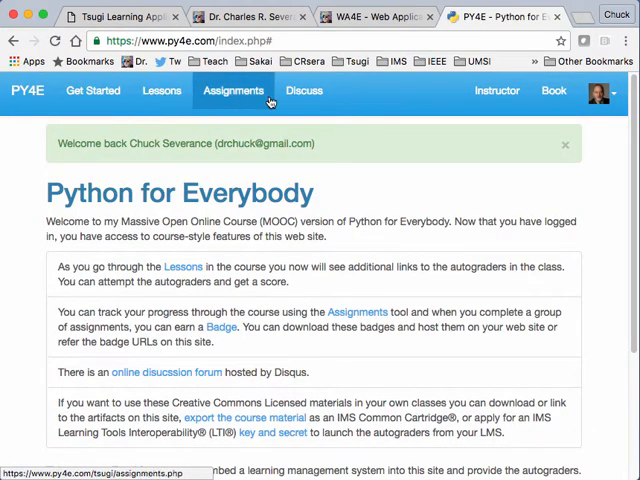
# - Open the Write Hello World autograder from the Why Program? lesson
pyautogui.click(233, 90)
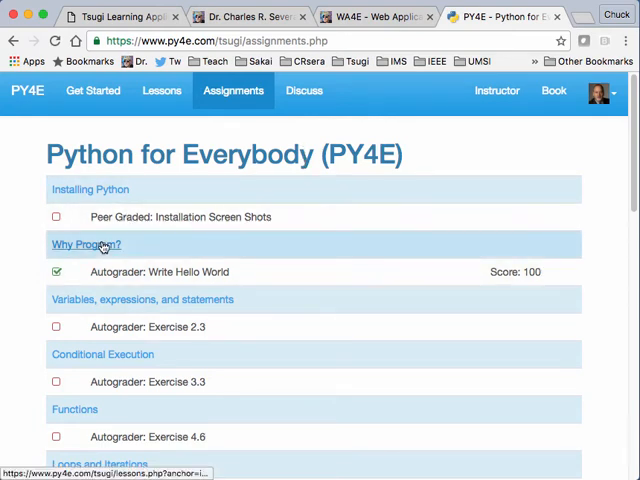
pyautogui.click(85, 244)
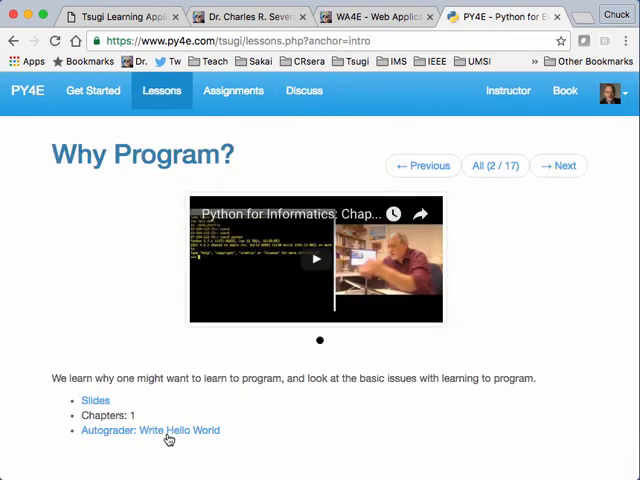
pyautogui.click(166, 430)
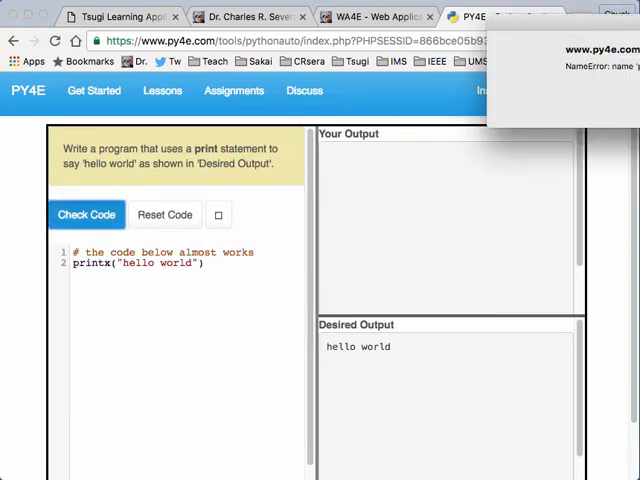
# - Fix the printx NameError, re-check the code to record the grade, and view progress
pyautogui.click(86, 214)
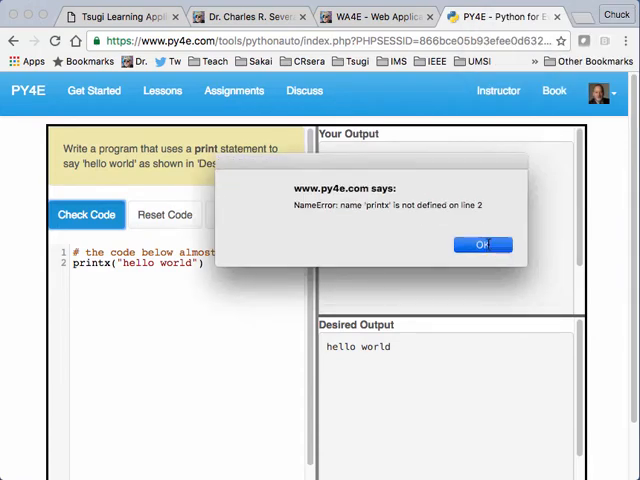
pyautogui.click(483, 245)
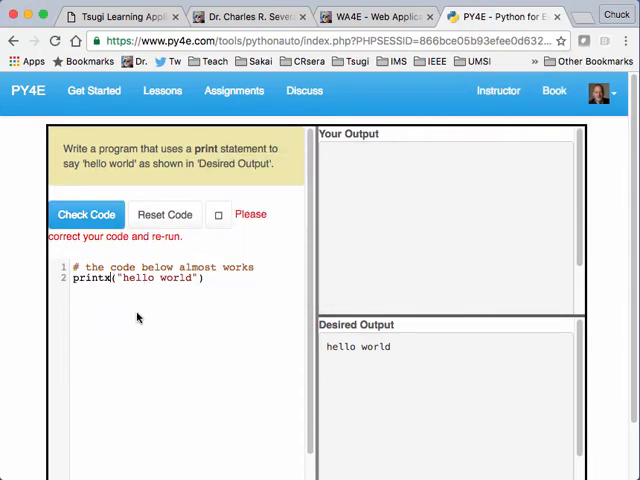
pyautogui.click(86, 214)
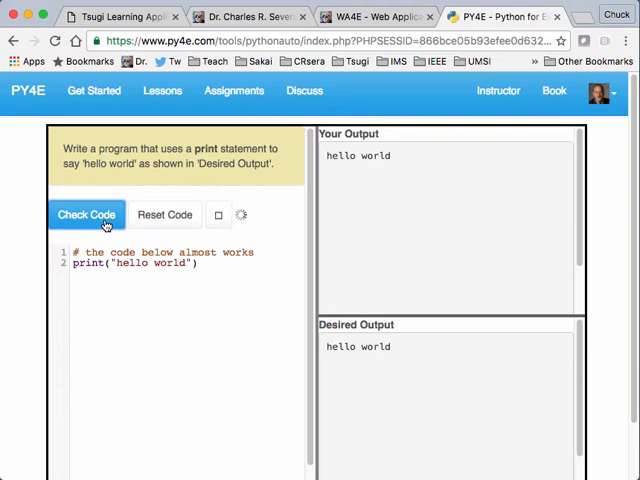
pyautogui.click(87, 214)
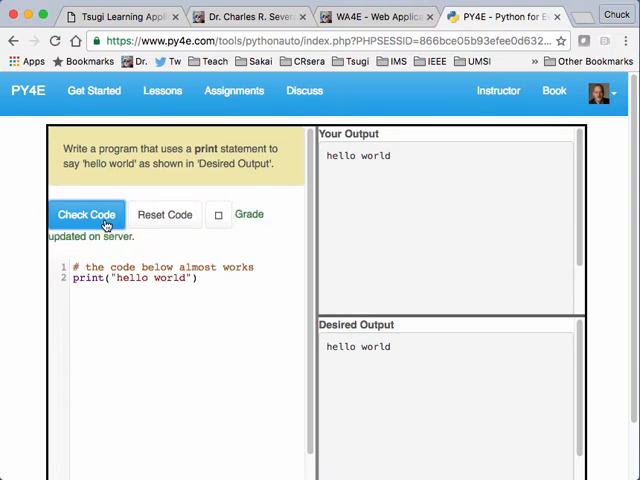
pyautogui.moveTo(172, 194)
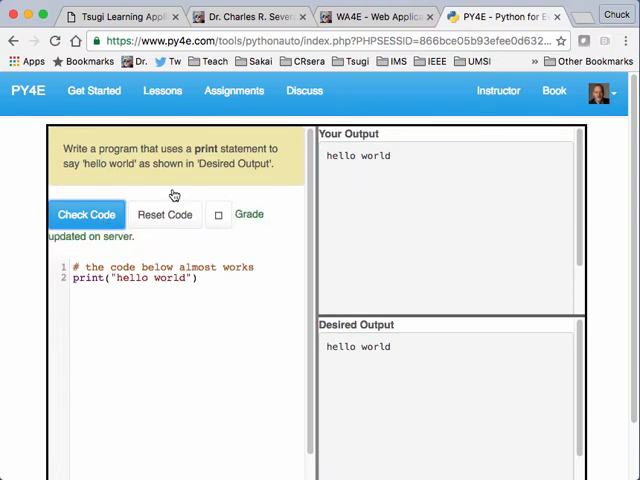
pyautogui.click(233, 90)
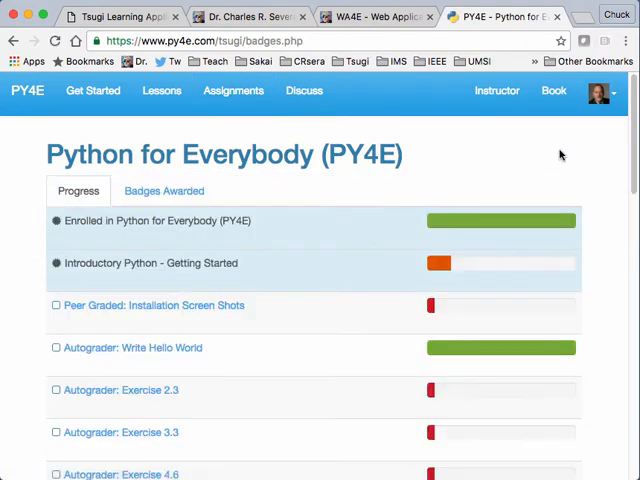
pyautogui.moveTo(383, 289)
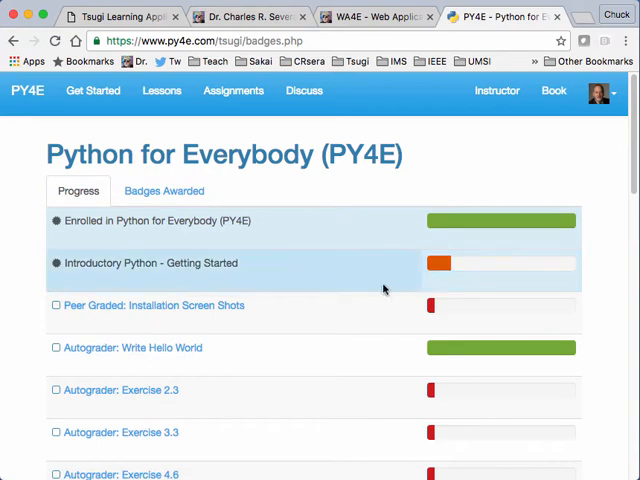
# - Scroll the assignment progress list, check Badges Awarded for the enrollment badge, then open lessons
pyautogui.scroll(-3)
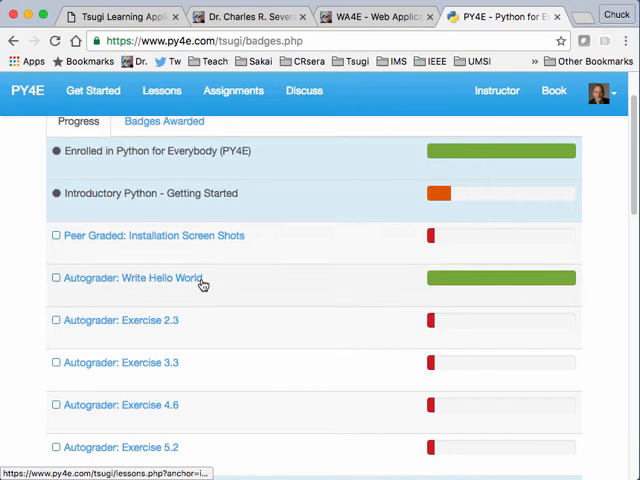
pyautogui.moveTo(291, 242)
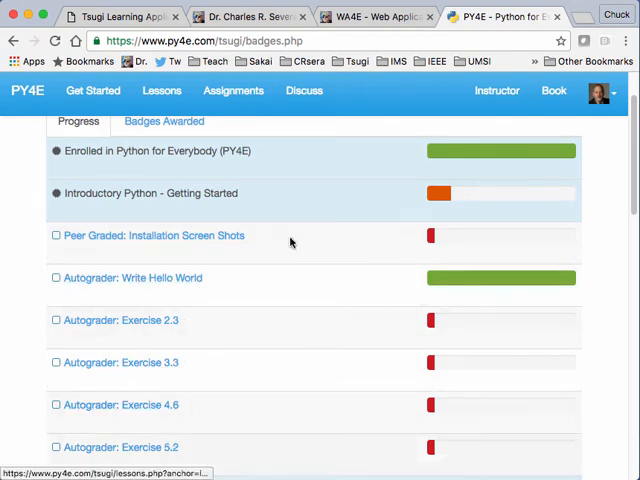
pyautogui.moveTo(202, 221)
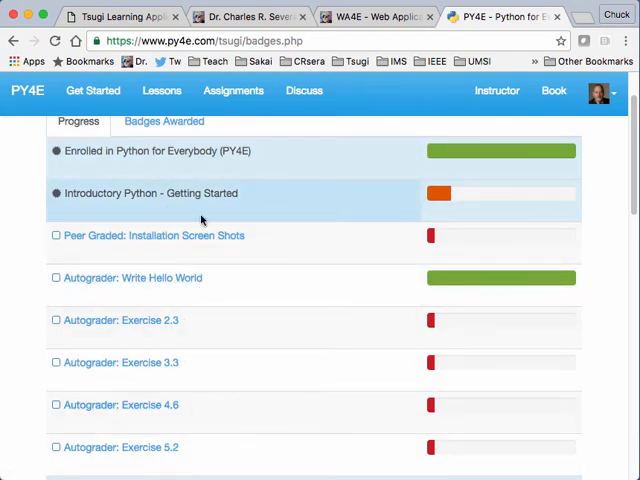
pyautogui.scroll(3)
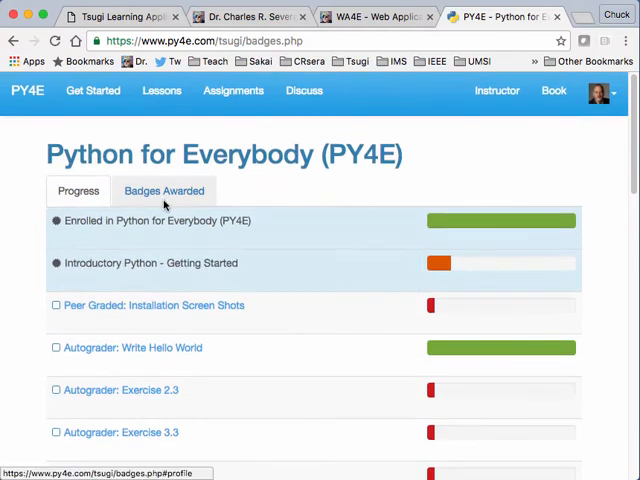
pyautogui.click(163, 191)
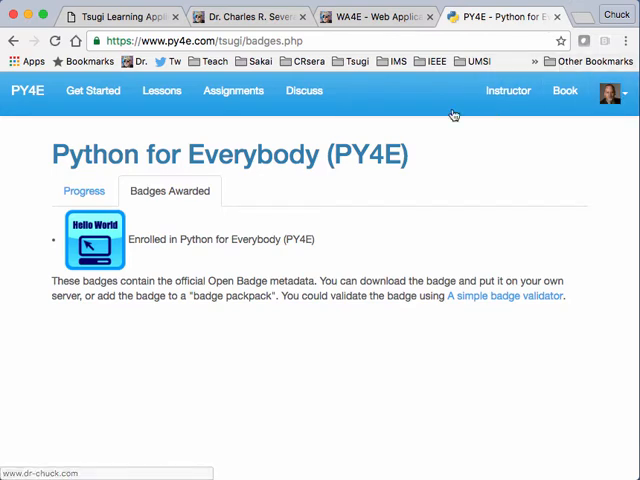
pyautogui.moveTo(340, 155)
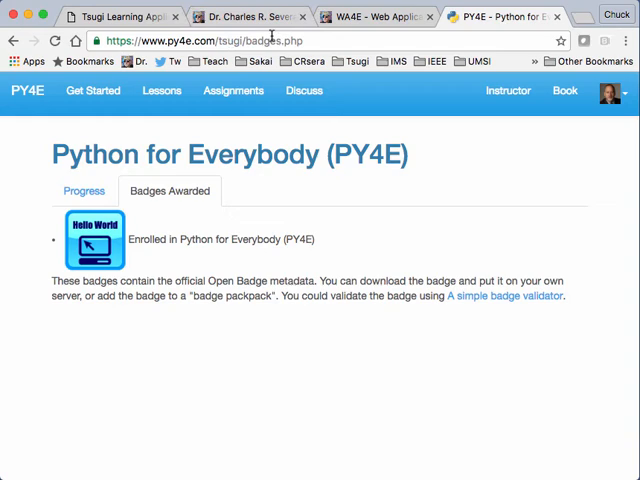
pyautogui.click(161, 90)
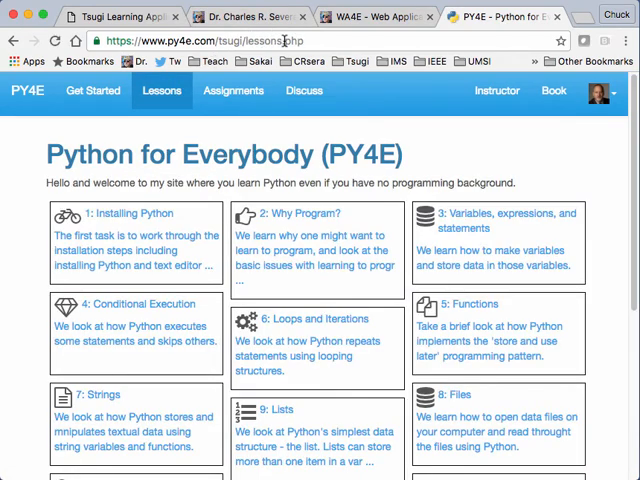
# - Switch to the WA4E tab to compare its lessons grid with PY4E's
pyautogui.click(375, 16)
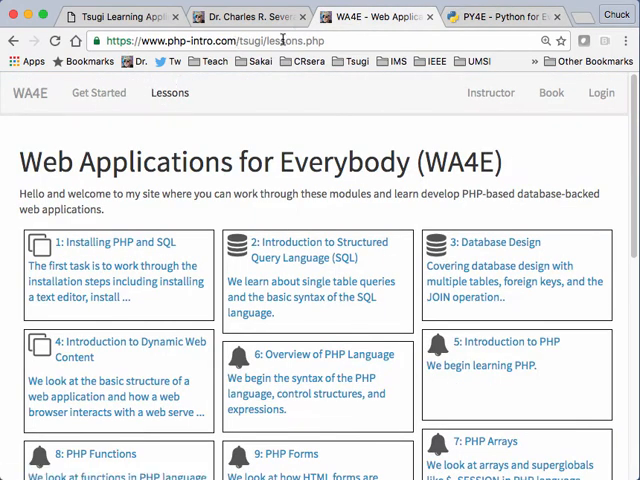
pyautogui.moveTo(344, 275)
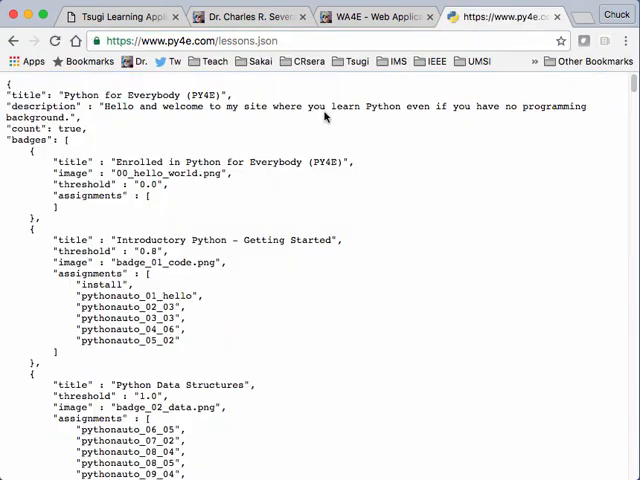
# - Scroll through py4e.com/lessons.json, glance at the WA4E tab, then return to PY4E
pyautogui.scroll(-3)
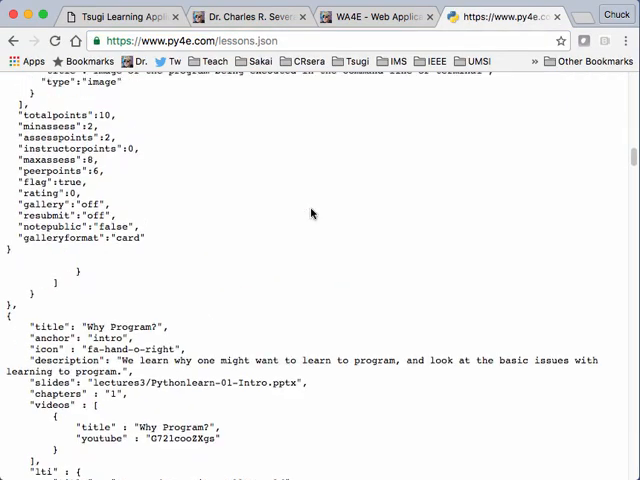
pyautogui.scroll(-3)
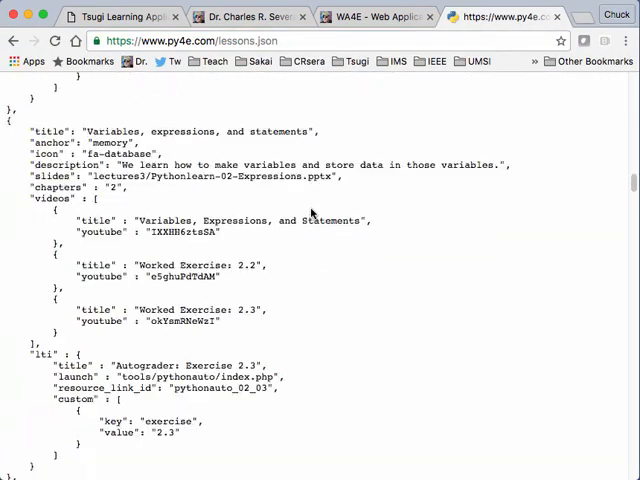
pyautogui.scroll(-3)
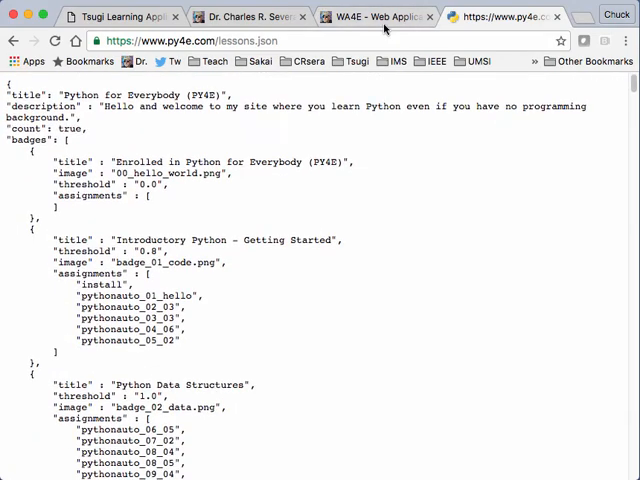
pyautogui.click(375, 16)
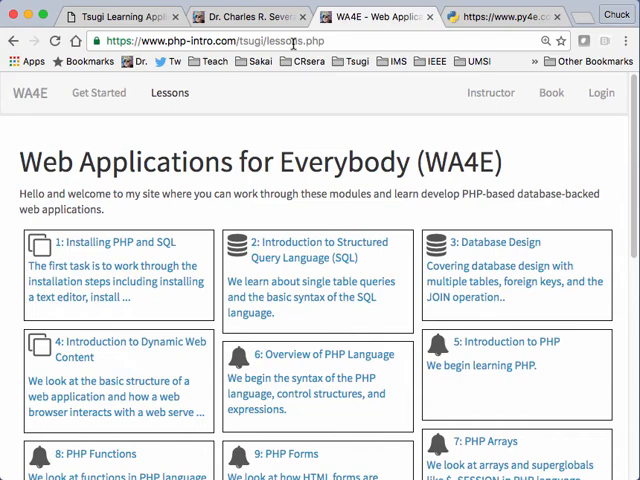
pyautogui.click(240, 16)
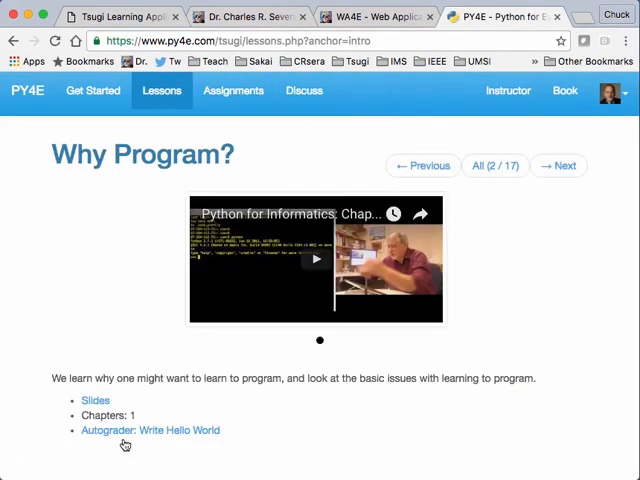
# - Reopen the Write Hello World autograder from the Why Program? lesson page
pyautogui.click(150, 430)
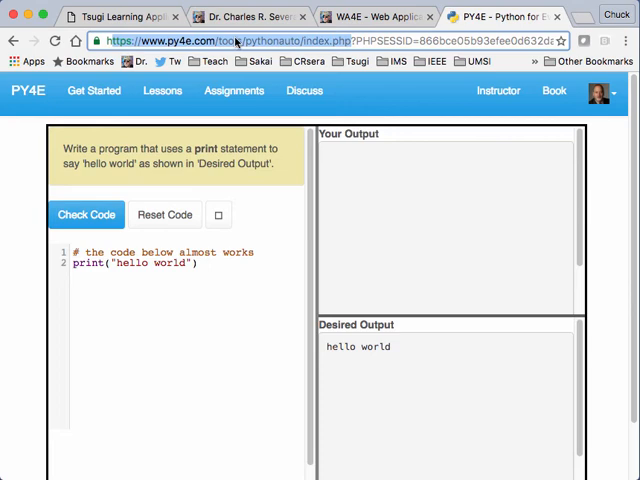
pyautogui.moveTo(291, 232)
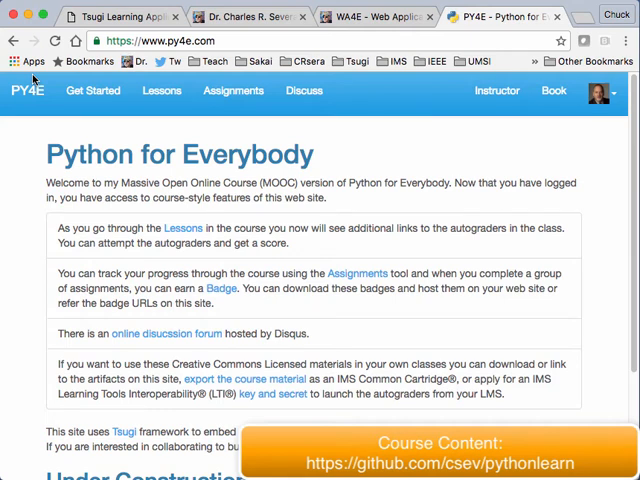
pyautogui.moveTo(244, 380)
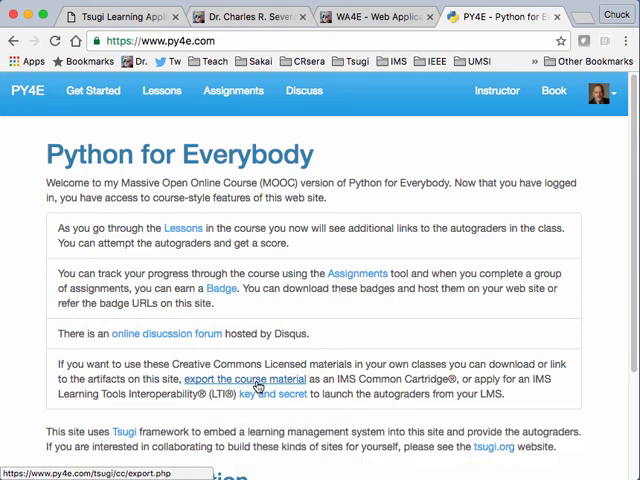
pyautogui.moveTo(425, 307)
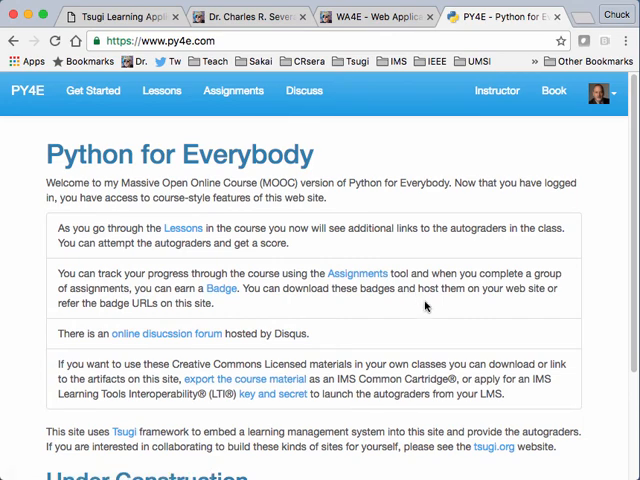
# - Switch to the browser tab showing the Tsugi project homepage
pyautogui.click(115, 16)
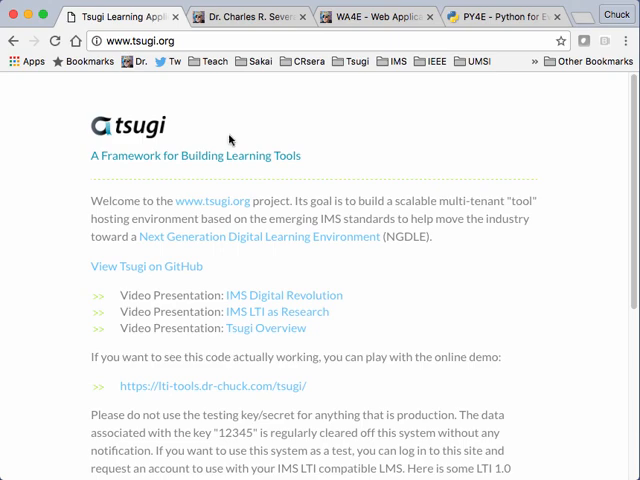
# - Scroll the tsugi.org homepage down past the documentation and developer links, then back to top
pyautogui.scroll(-3)
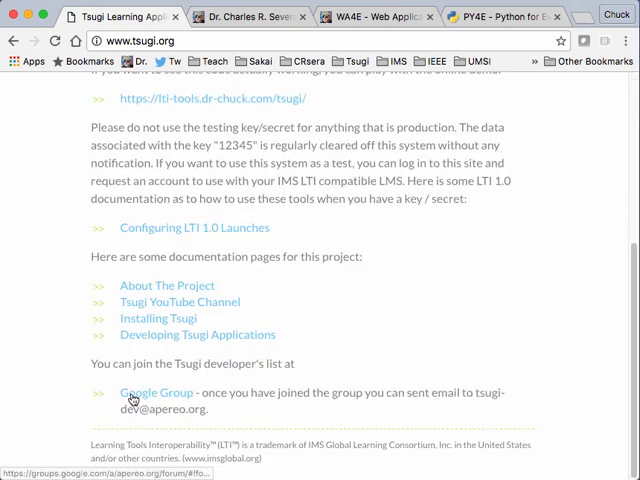
pyautogui.scroll(3)
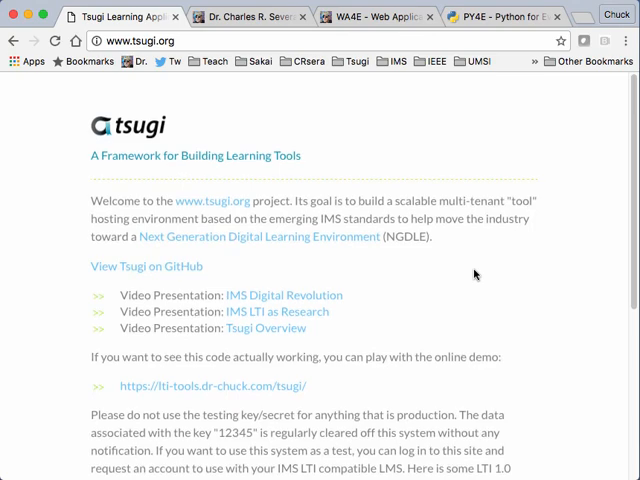
pyautogui.moveTo(475, 276)
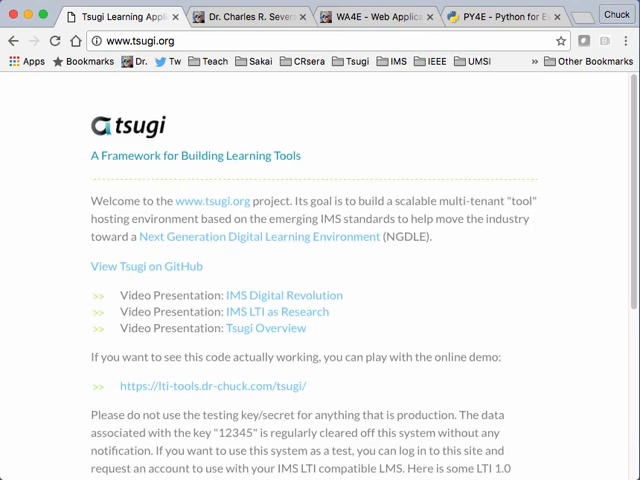